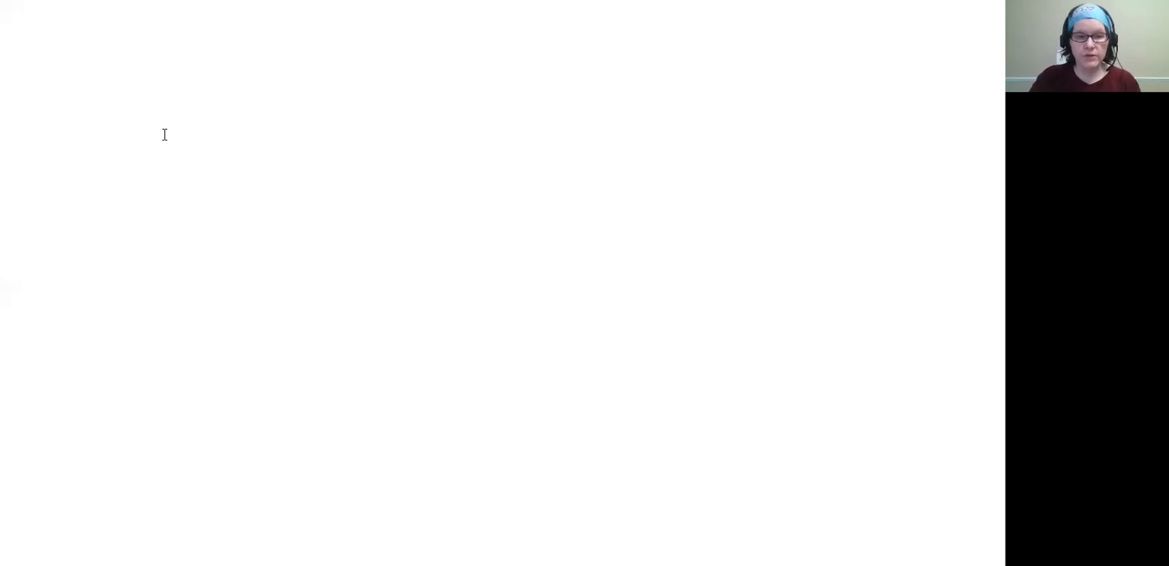
Create side-by-side heading text boxes reading 'Special' (left) and 'Somatic' (right)
left_click_drag(126, 100, 471, 138)
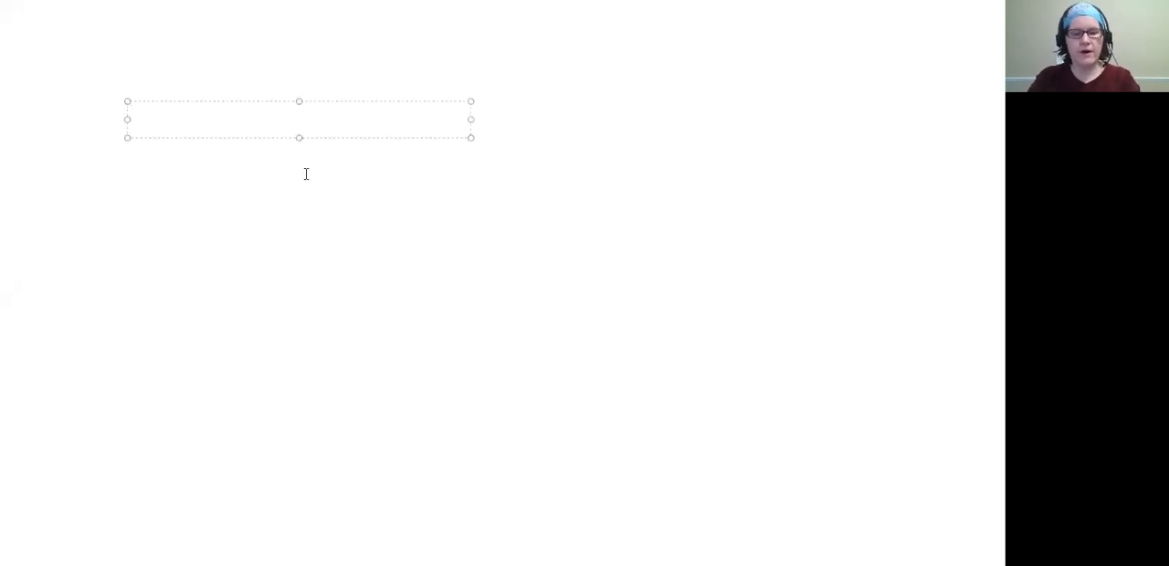
type("Special")
type("Som")
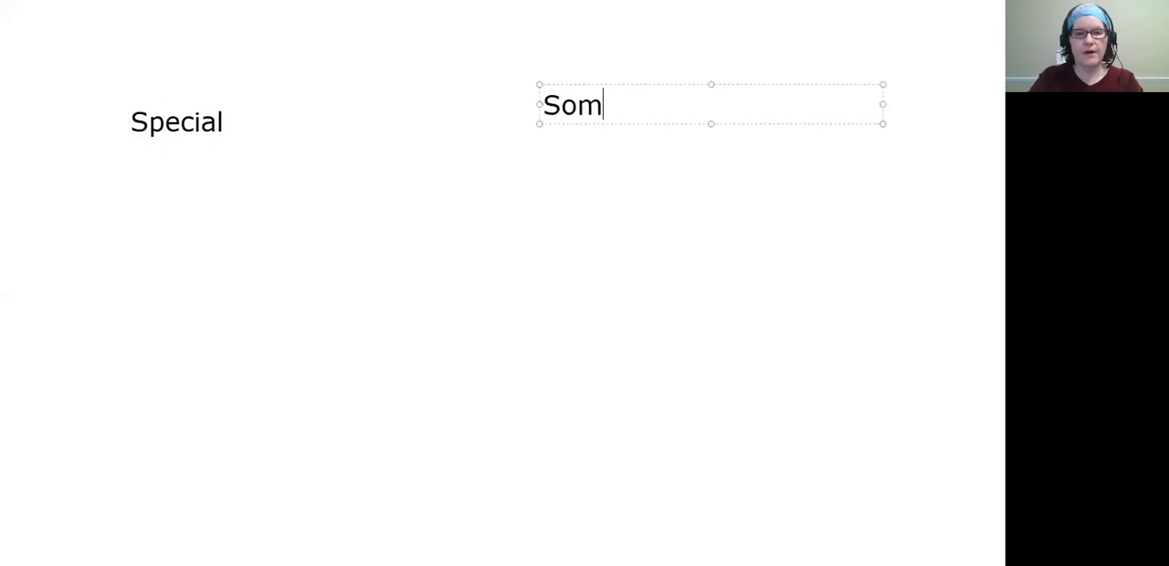
type("atic")
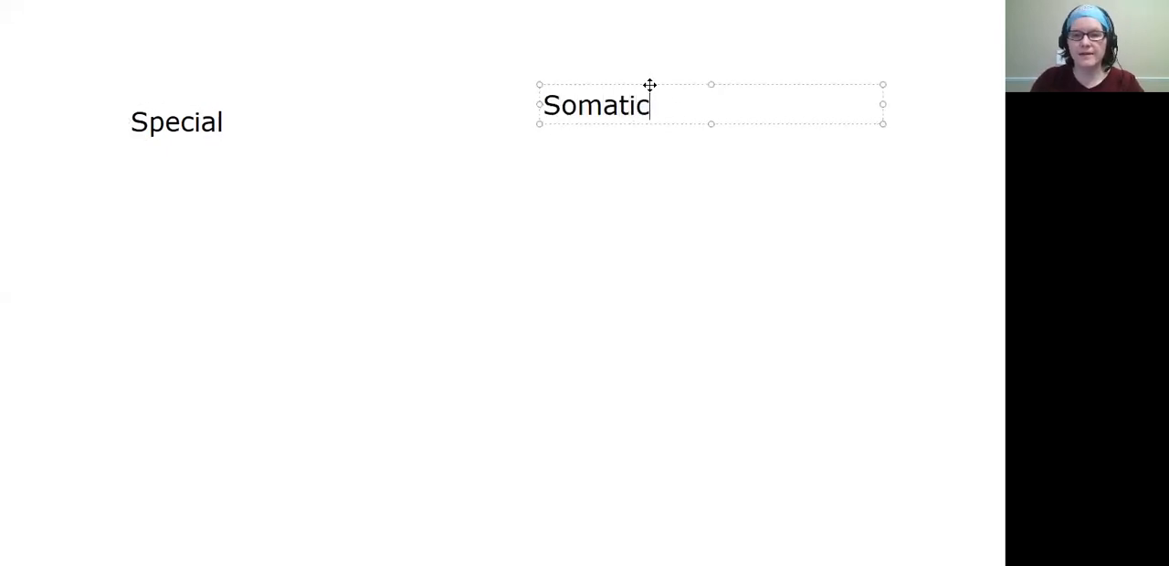
left_click(617, 258)
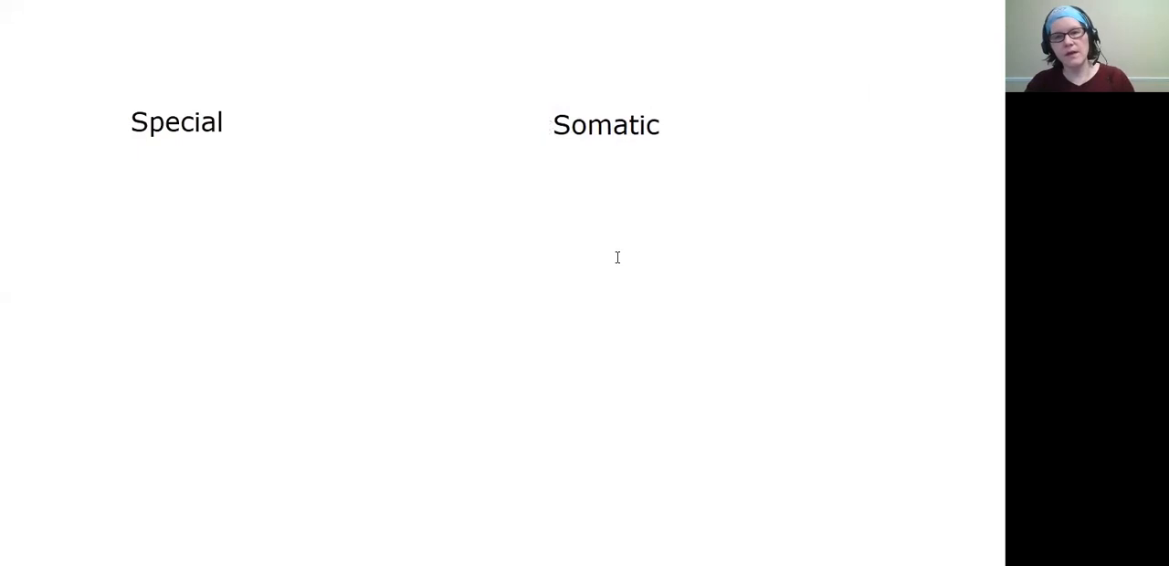
mouse_move(519, 150)
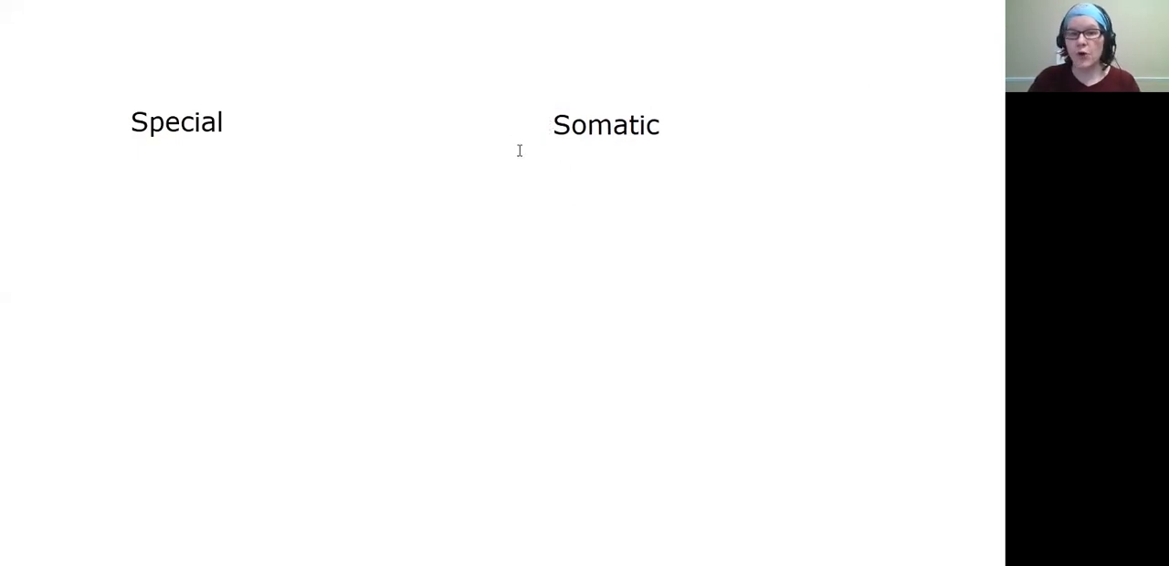
mouse_move(460, 46)
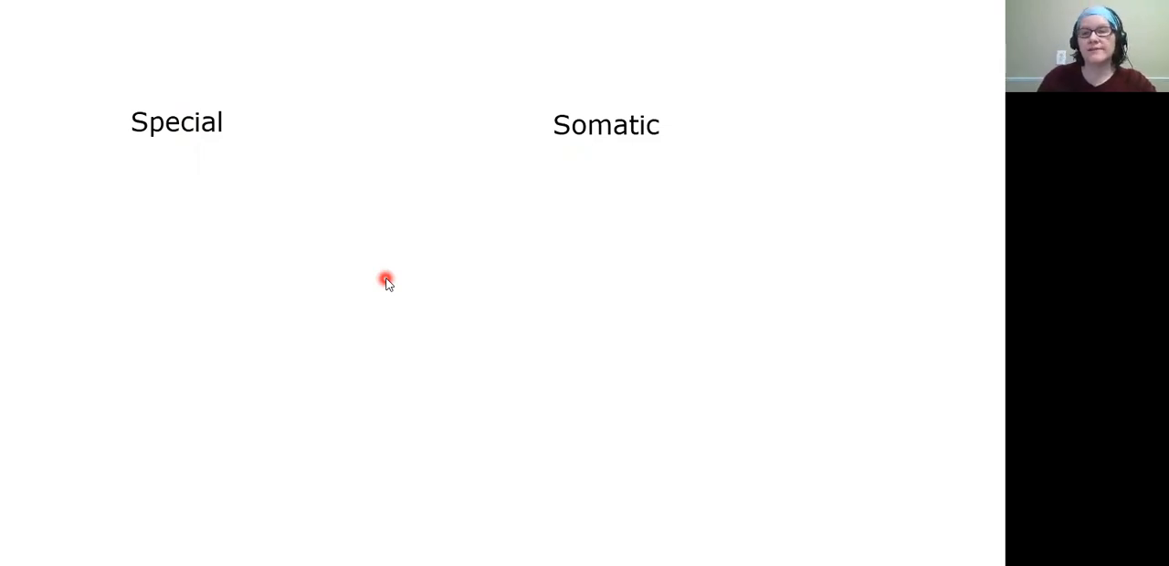
mouse_move(401, 299)
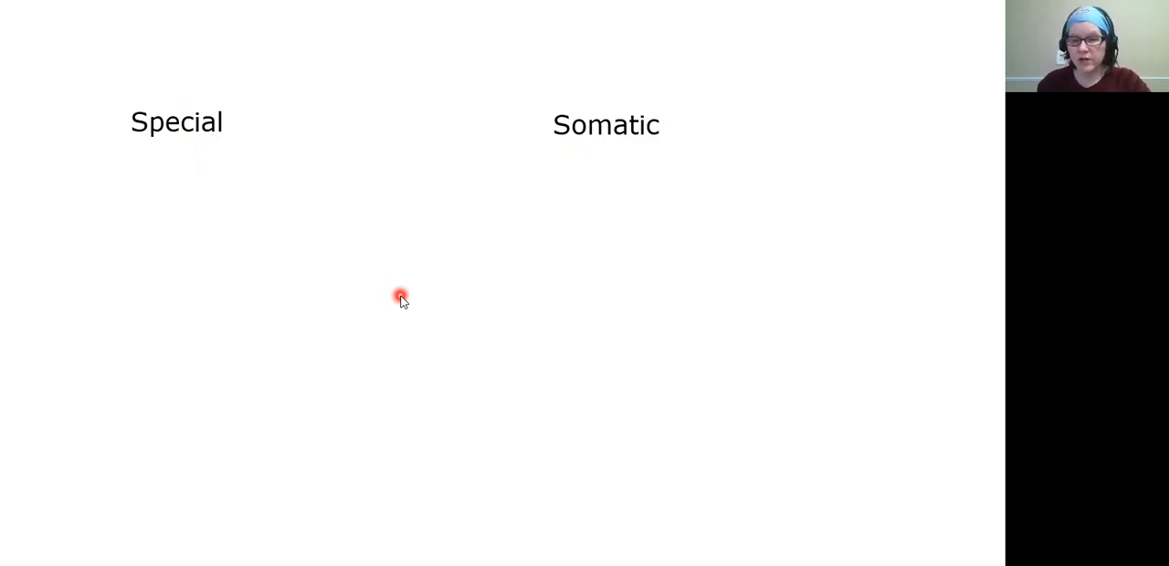
mouse_move(108, 131)
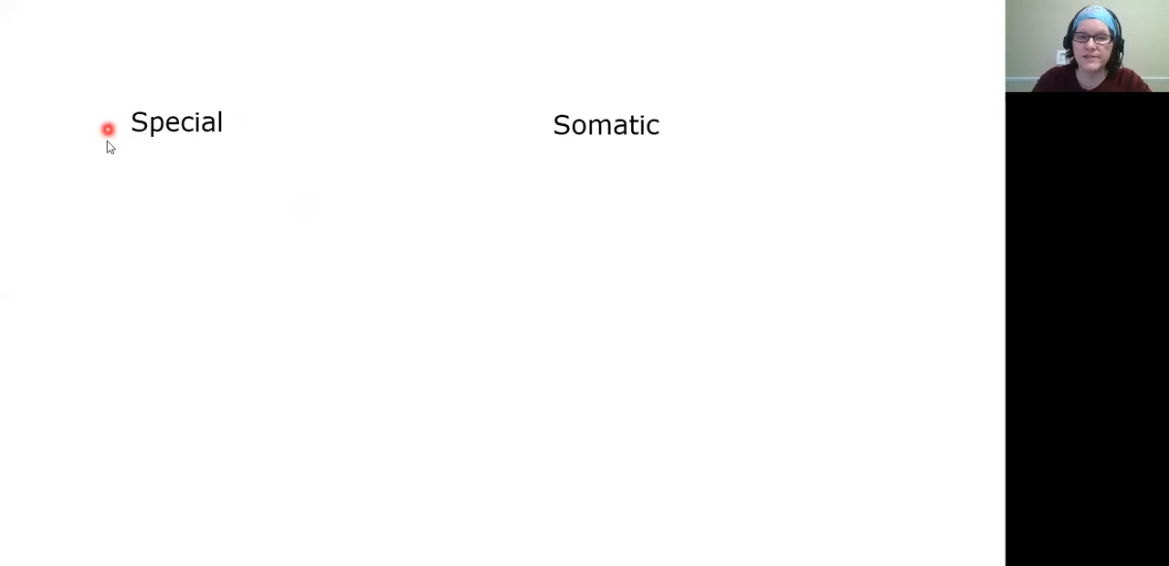
mouse_move(311, 176)
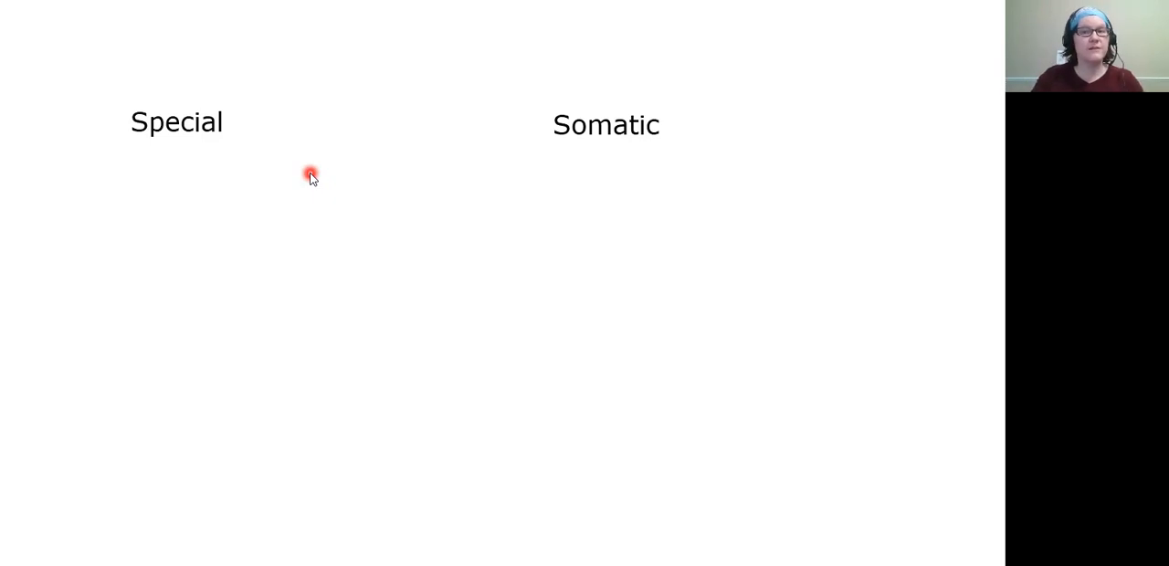
mouse_move(363, 60)
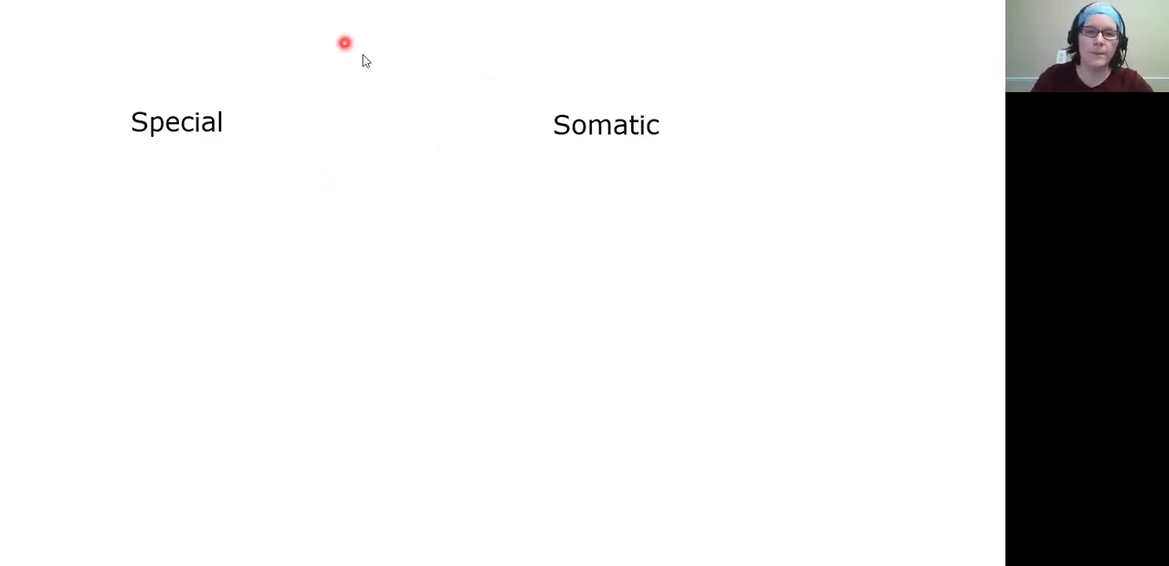
left_click(270, 172)
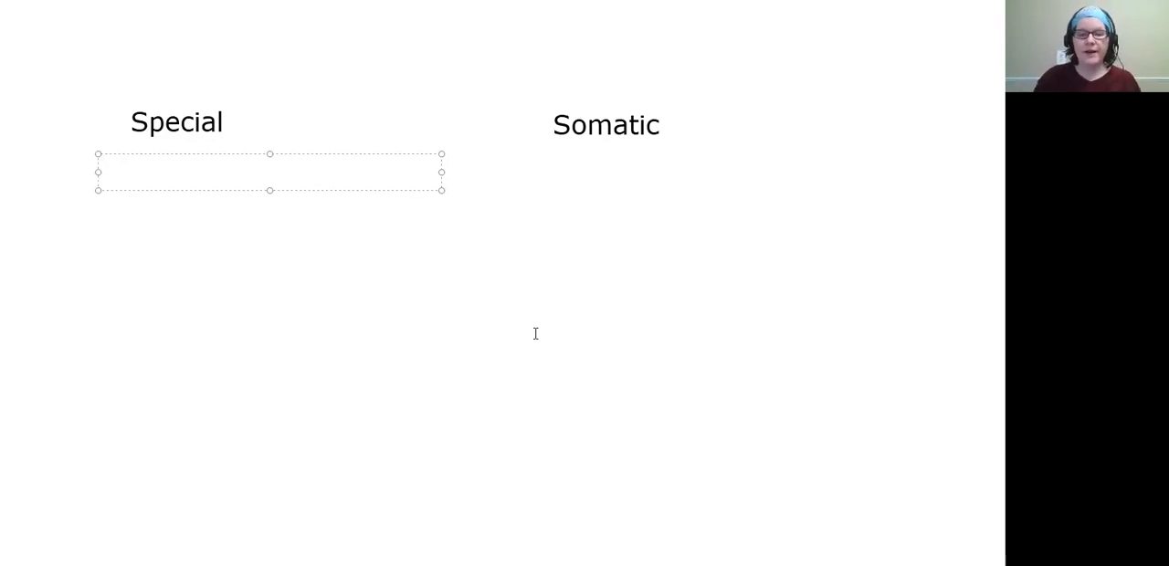
Type Chemoreceptors, then Taste and Smell on separate lines, and deselect
type("Che")
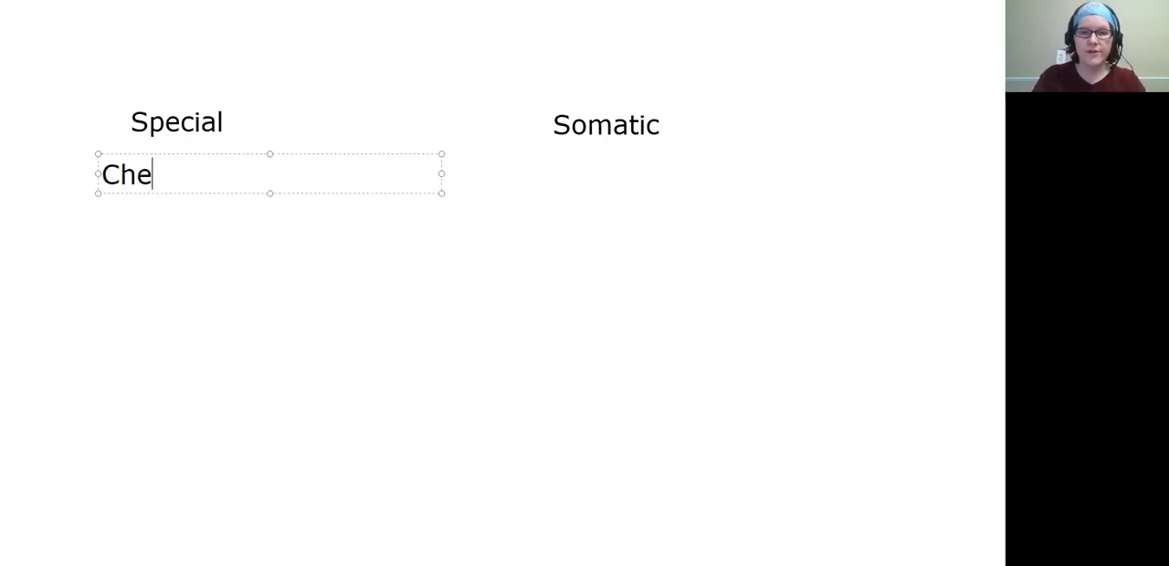
type("morecept")
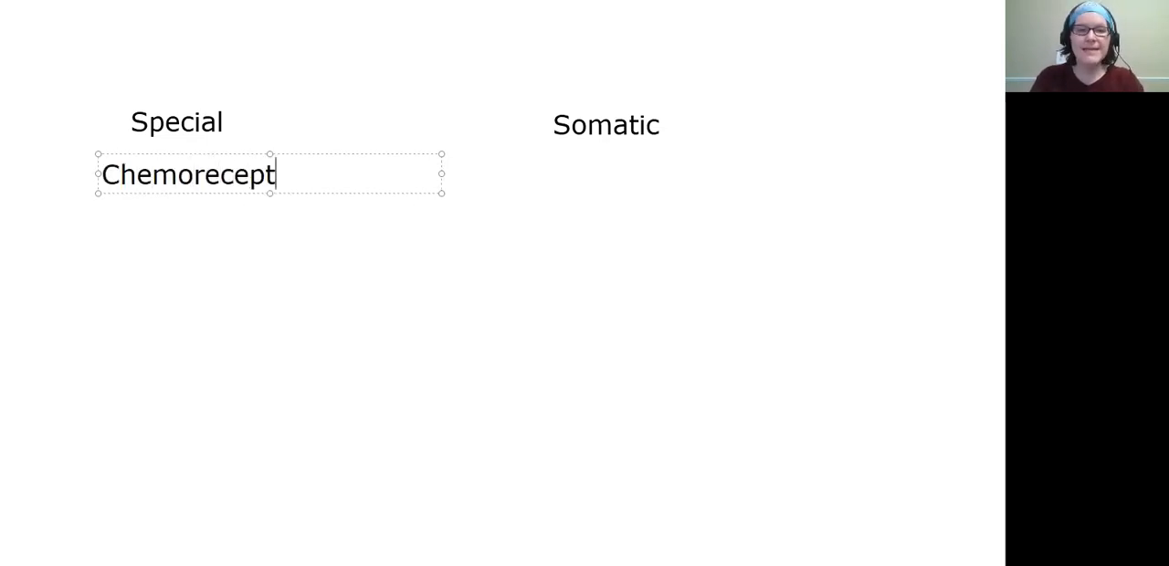
type("ors")
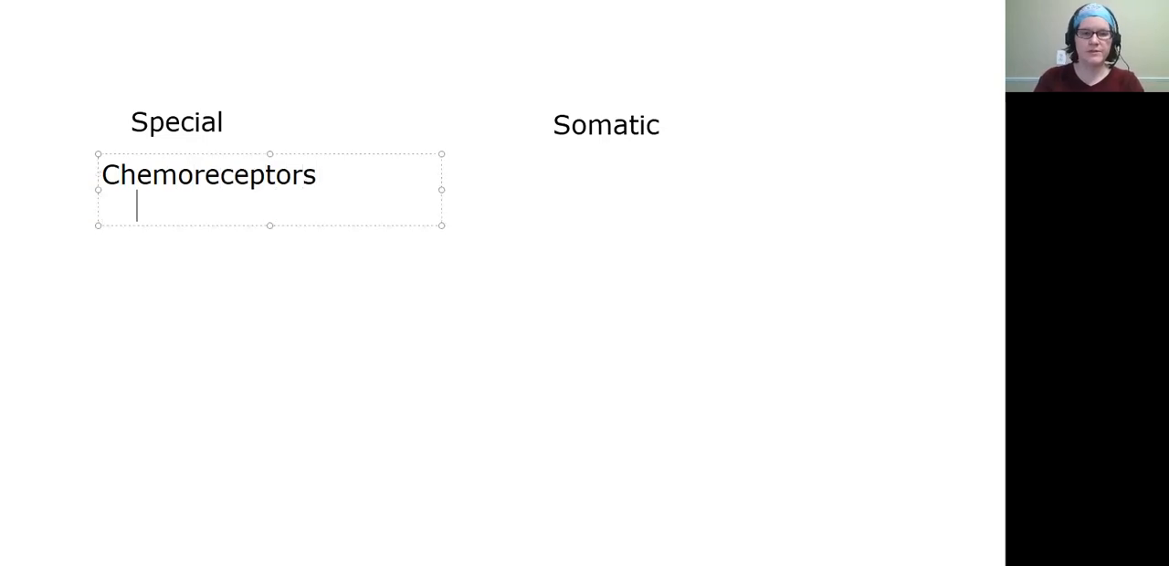
type("Taste")
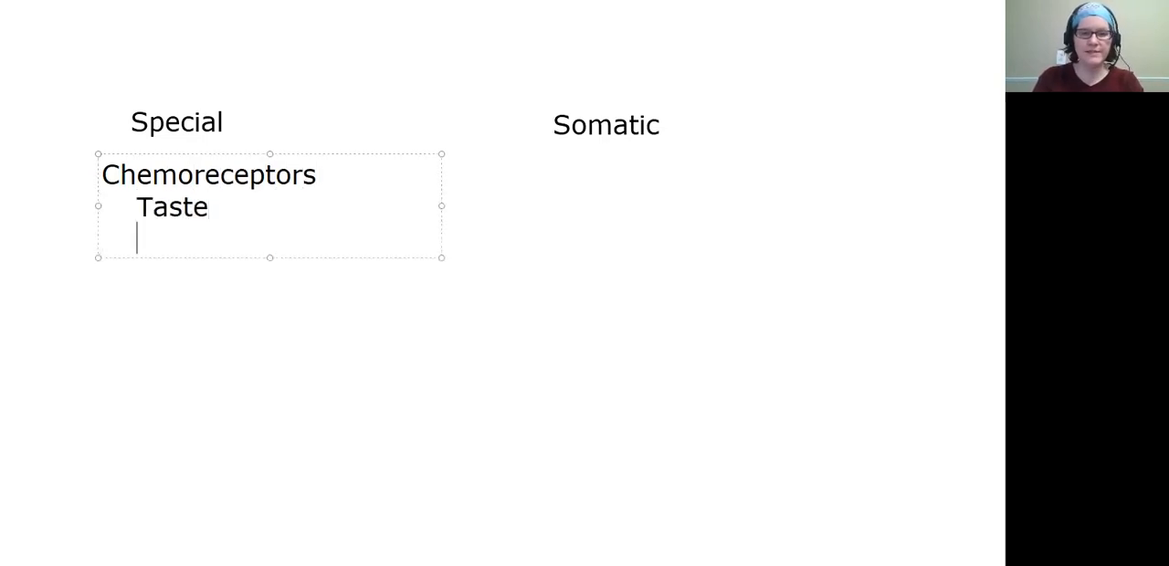
type("Smell")
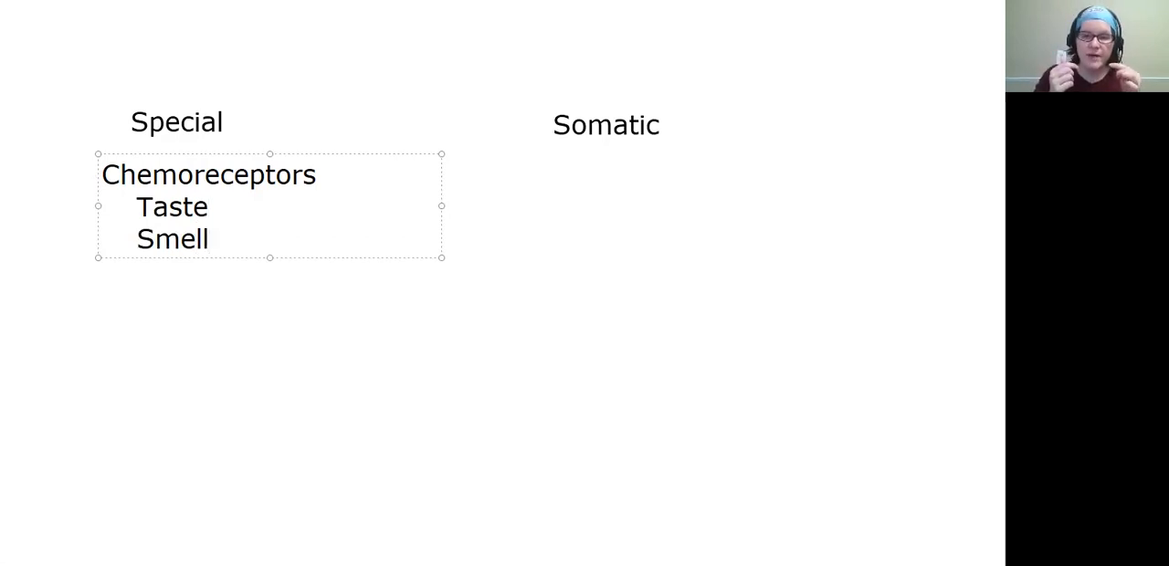
left_click(209, 240)
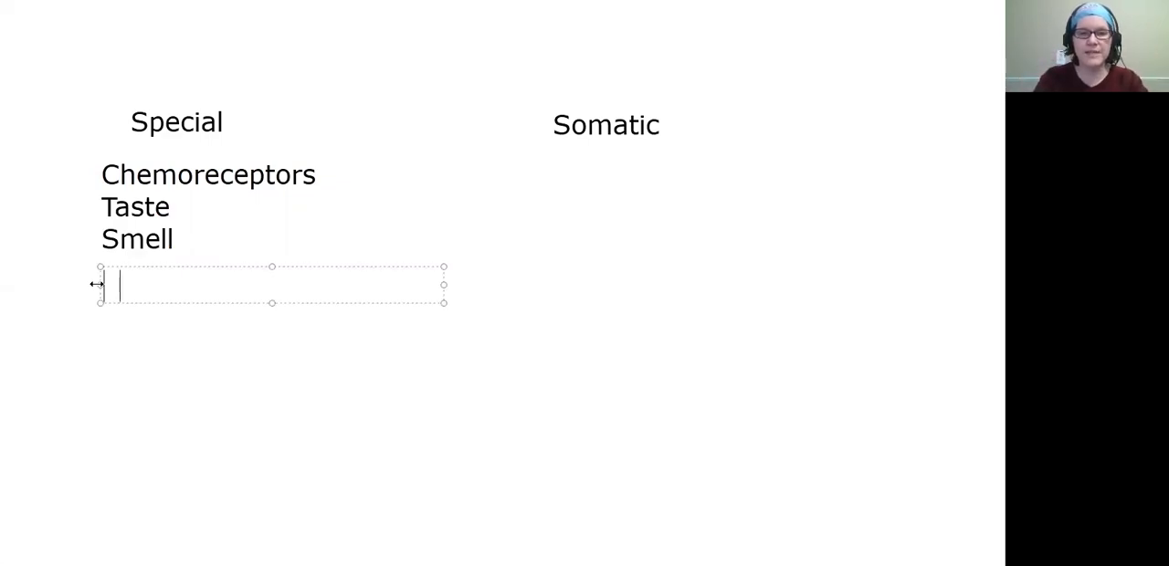
Type Photoreceptors in the new text box, with Cones and Rods beneath
type("Photorece")
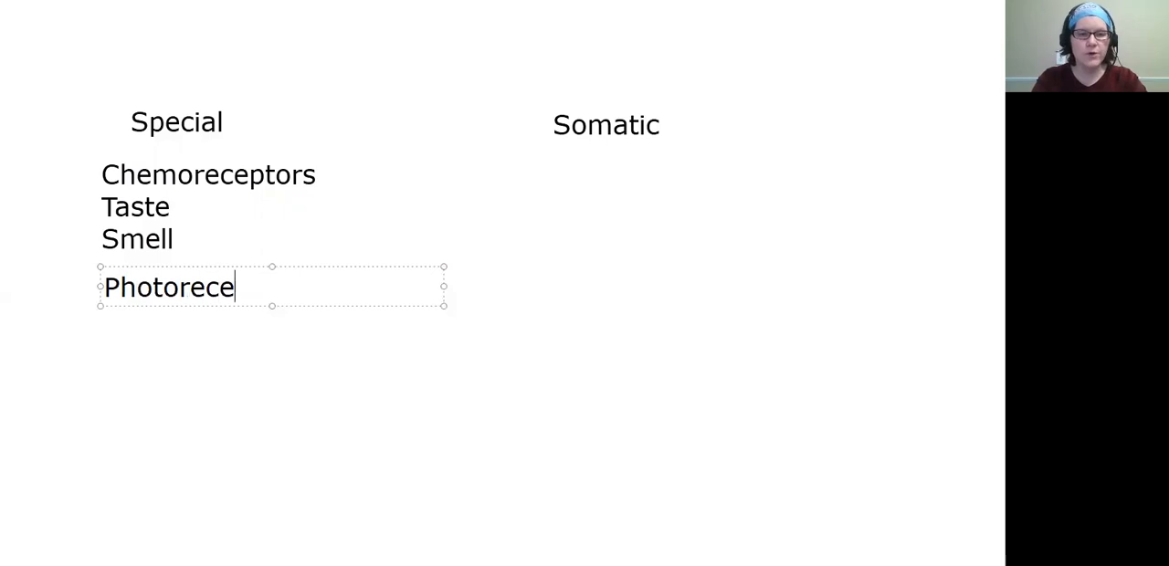
type("ptor")
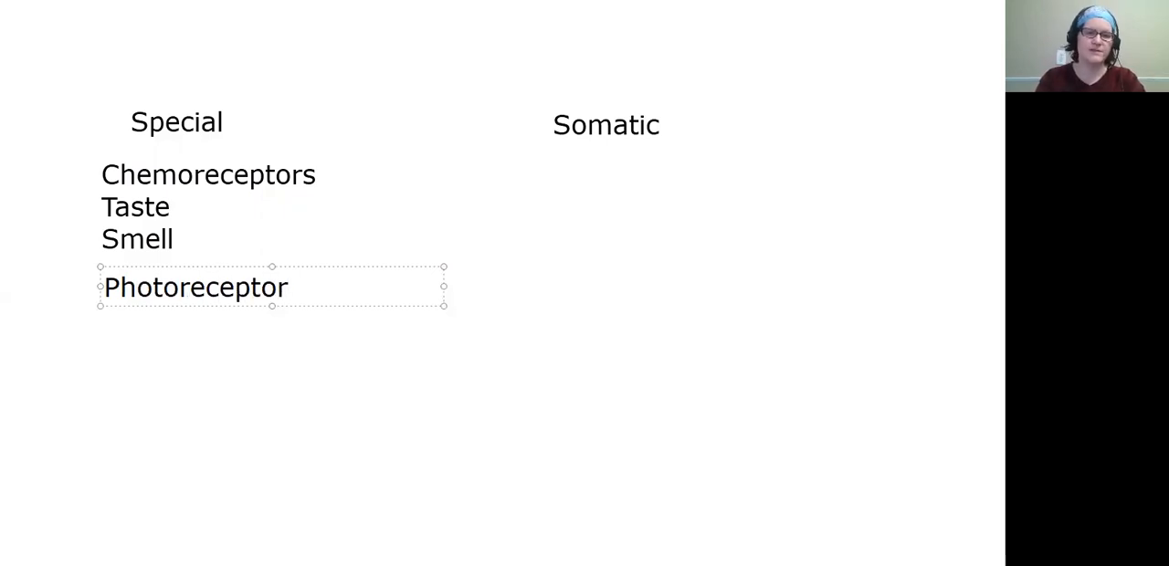
type("s")
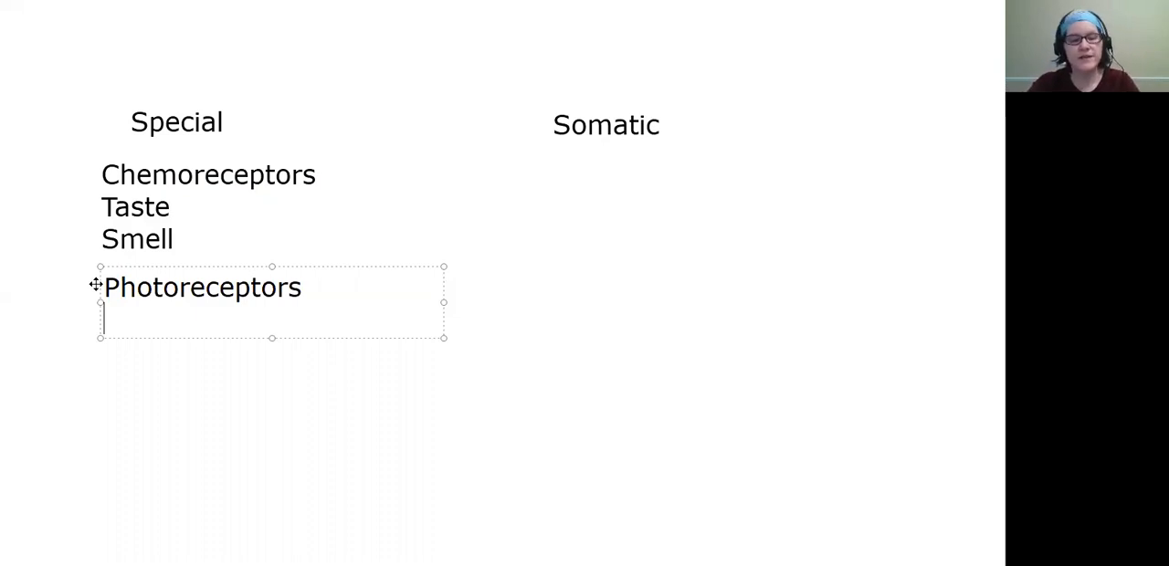
type("Cones")
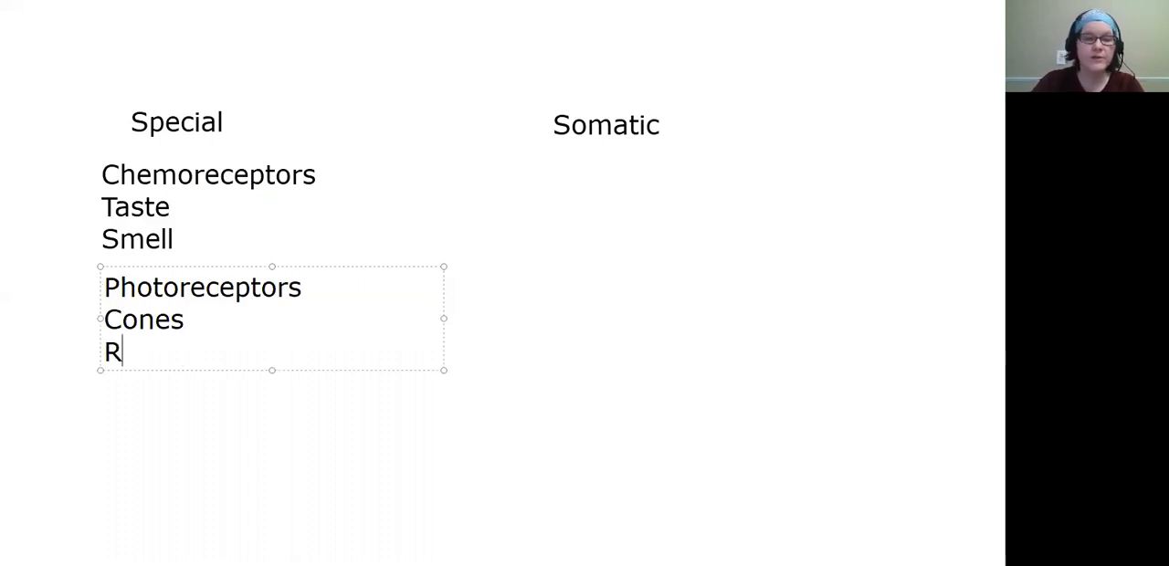
type("ods")
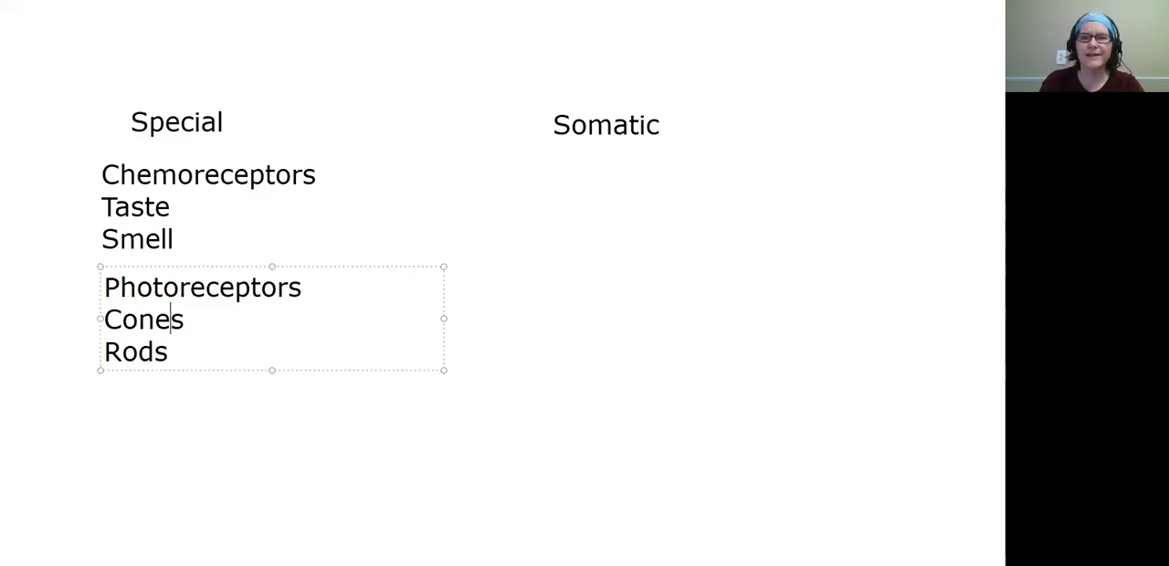
mouse_move(97, 284)
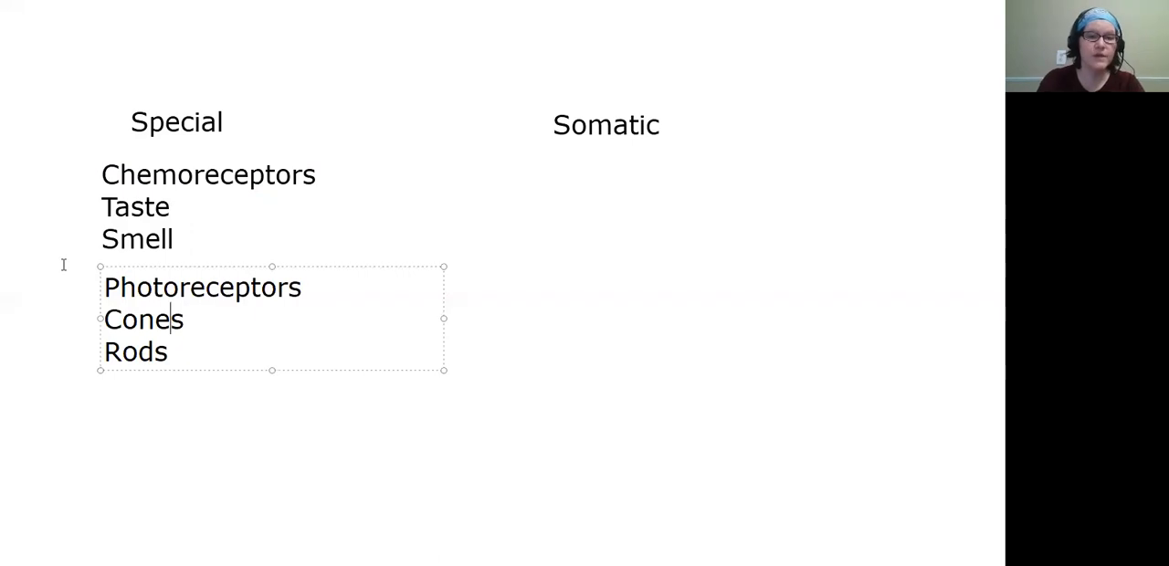
mouse_move(99, 388)
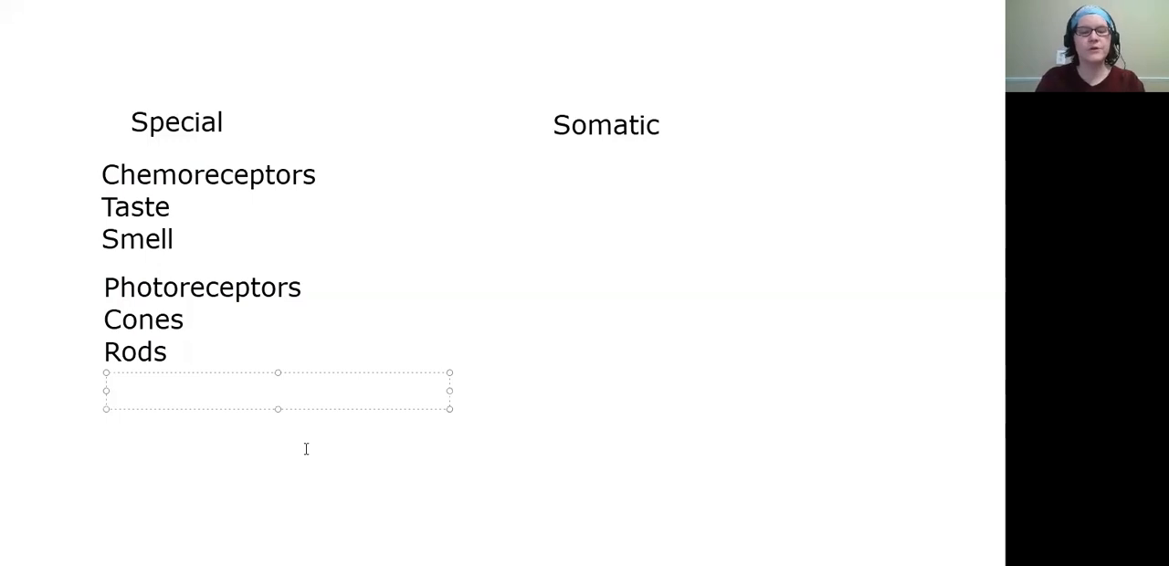
Type Mechanoreceptors with Hearing and Balance beneath it, then deselect the box
type("Mechano")
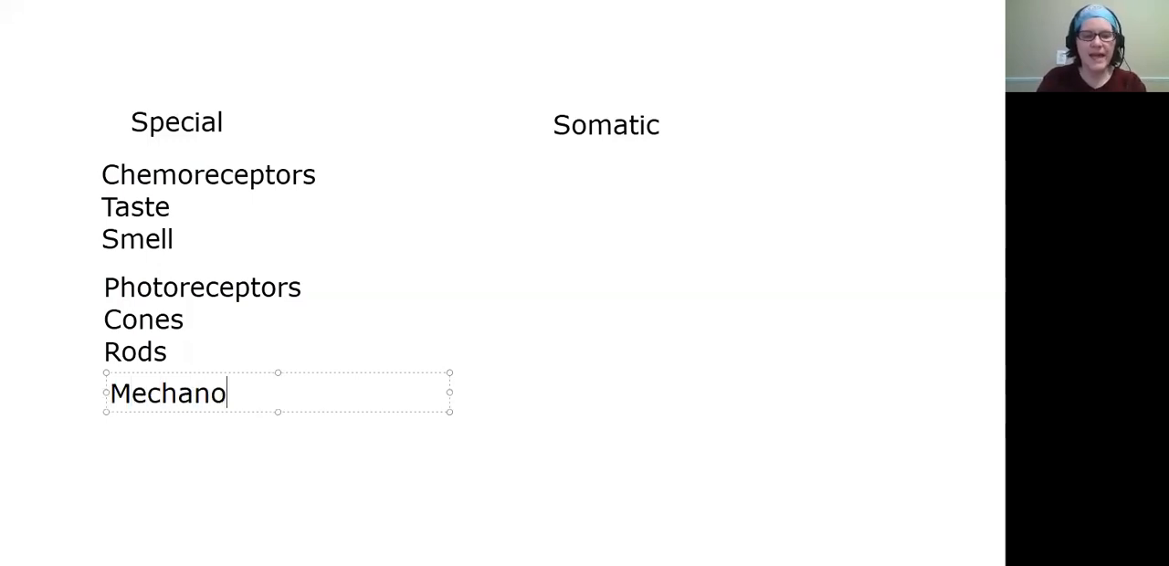
type("receptors")
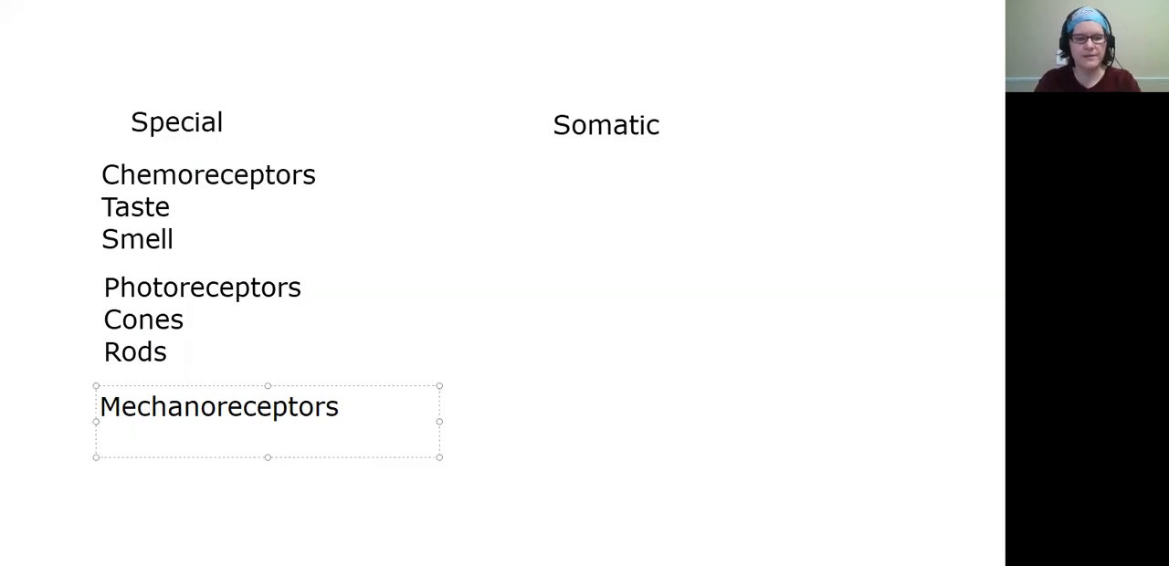
type("Hearing")
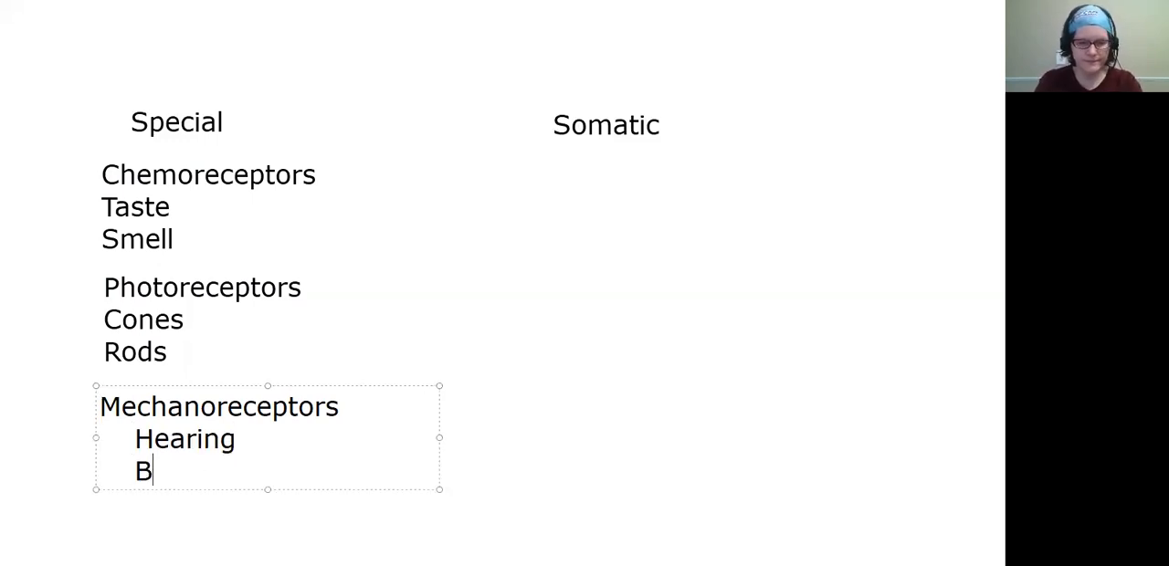
type("alance")
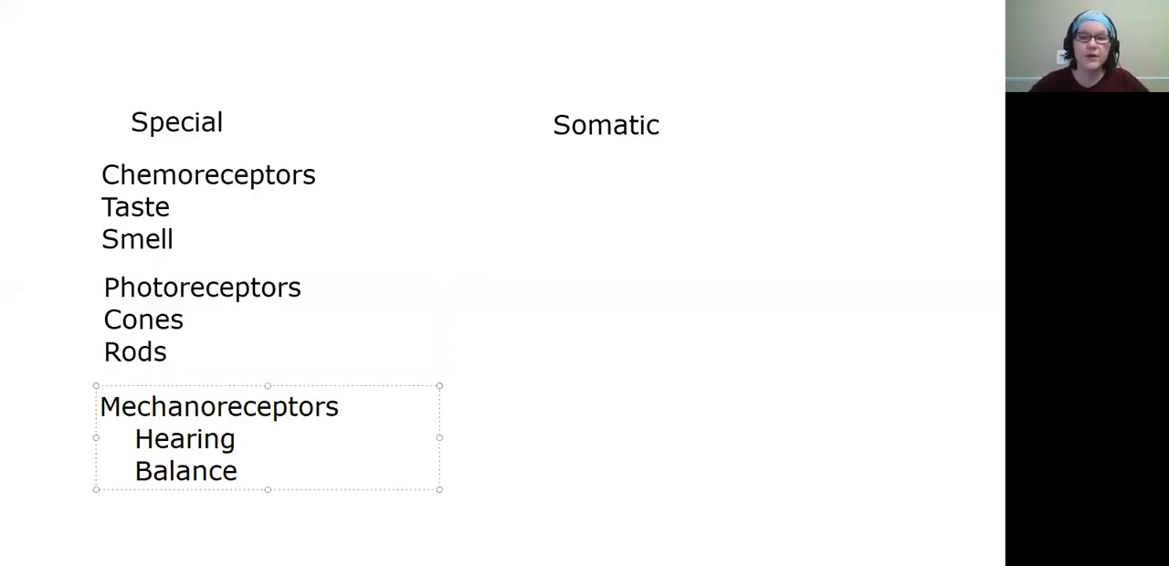
left_click(240, 470)
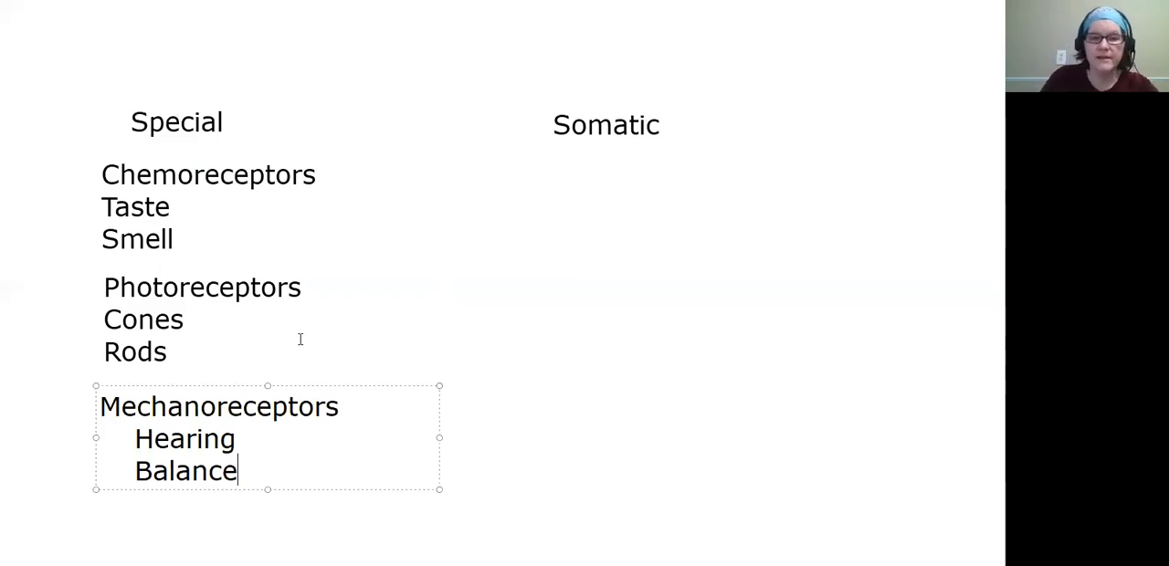
mouse_move(391, 318)
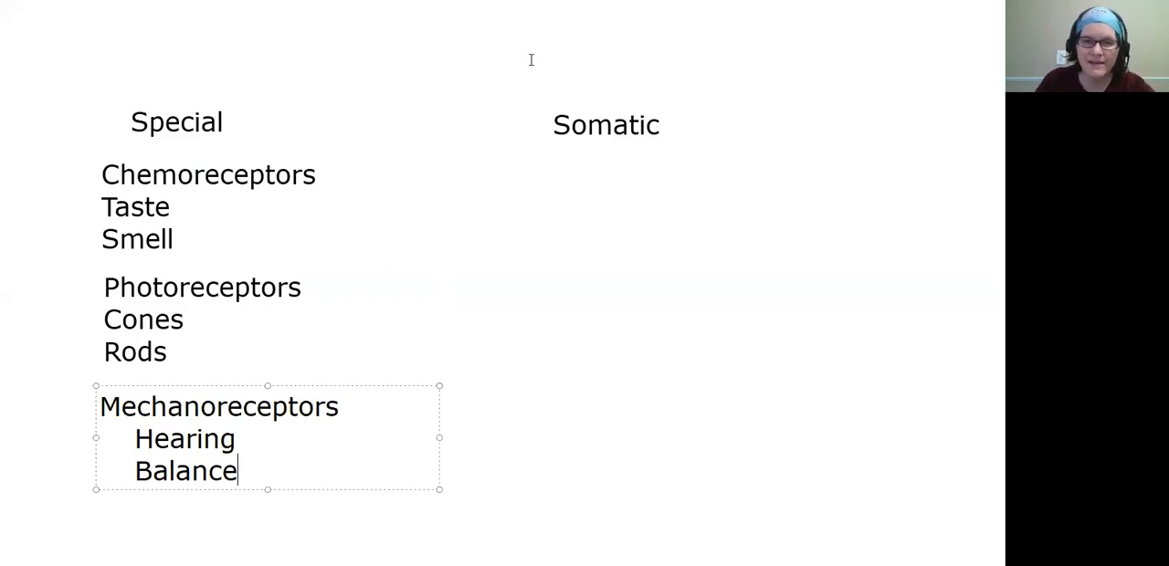
mouse_move(469, 48)
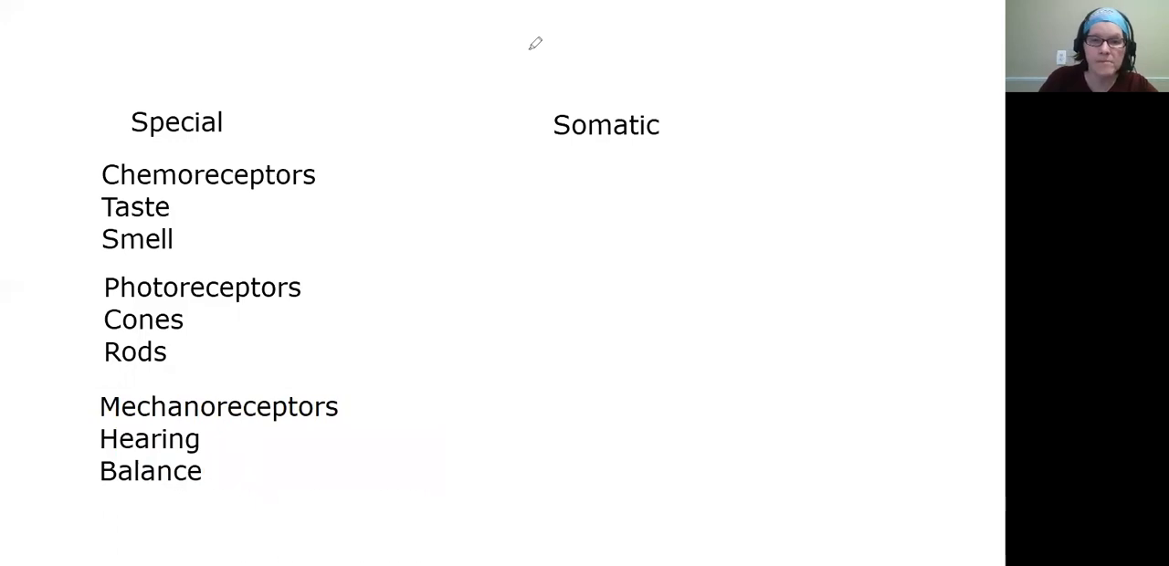
mouse_move(569, 64)
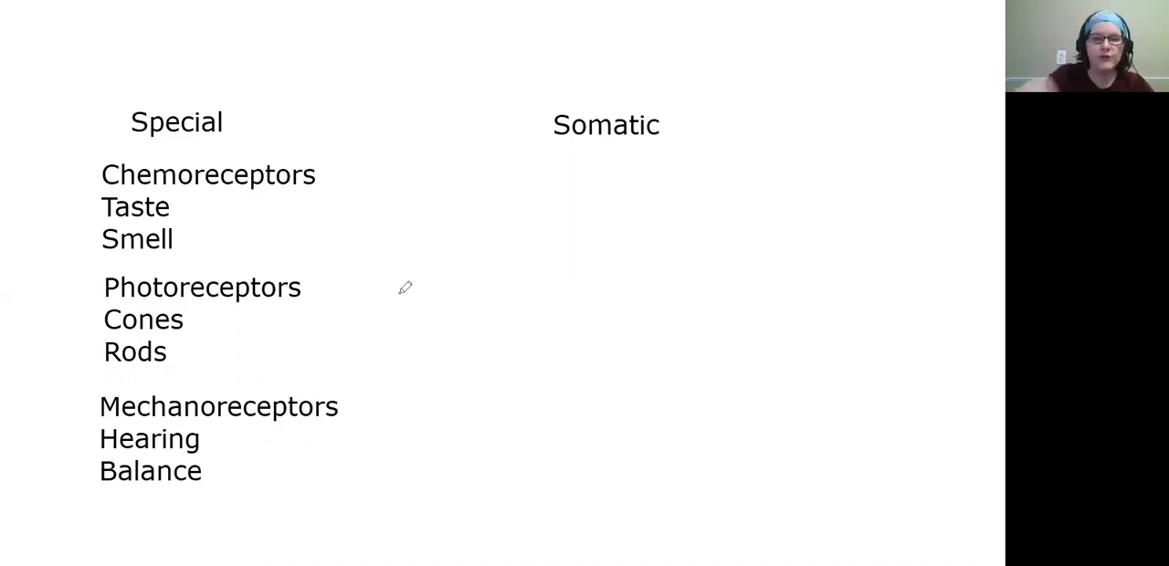
mouse_move(372, 301)
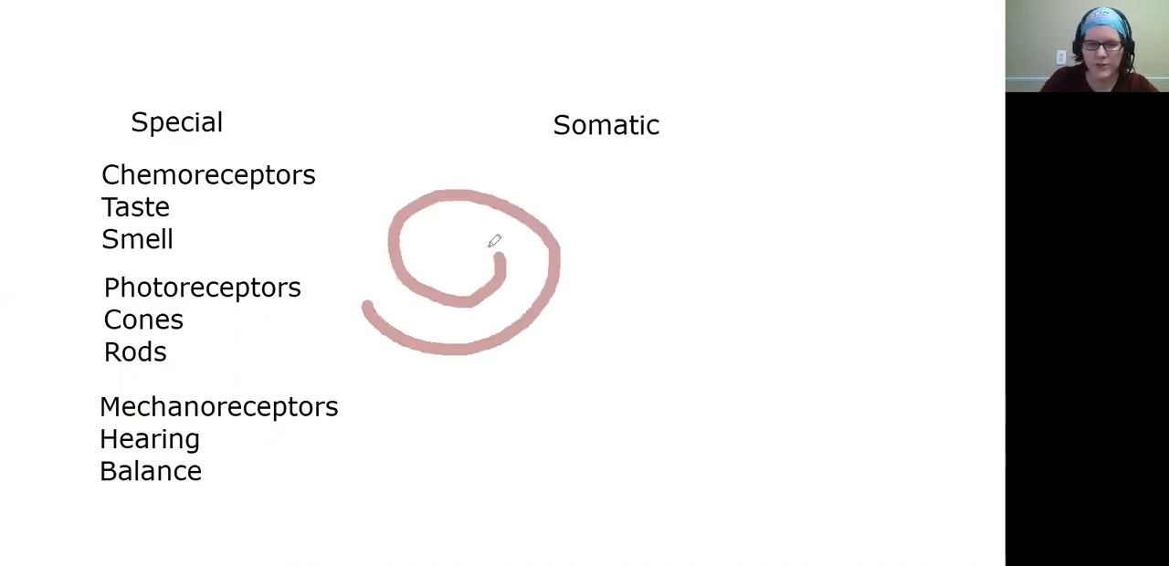
Draw a pink spiral in two strokes beside the receptor list
left_click_drag(493, 242, 448, 256)
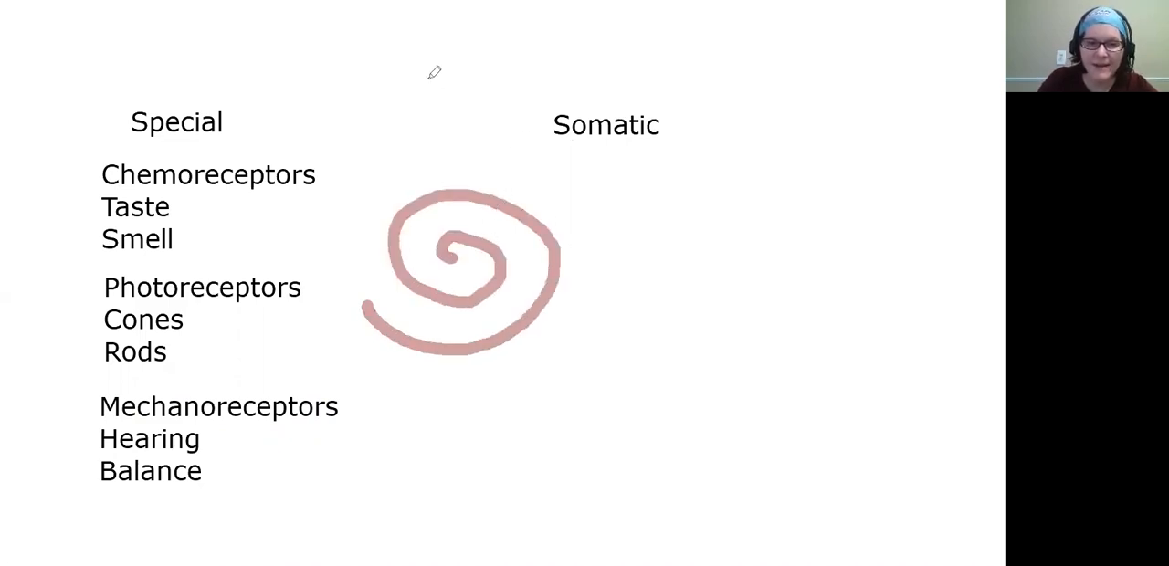
left_click_drag(416, 336, 475, 345)
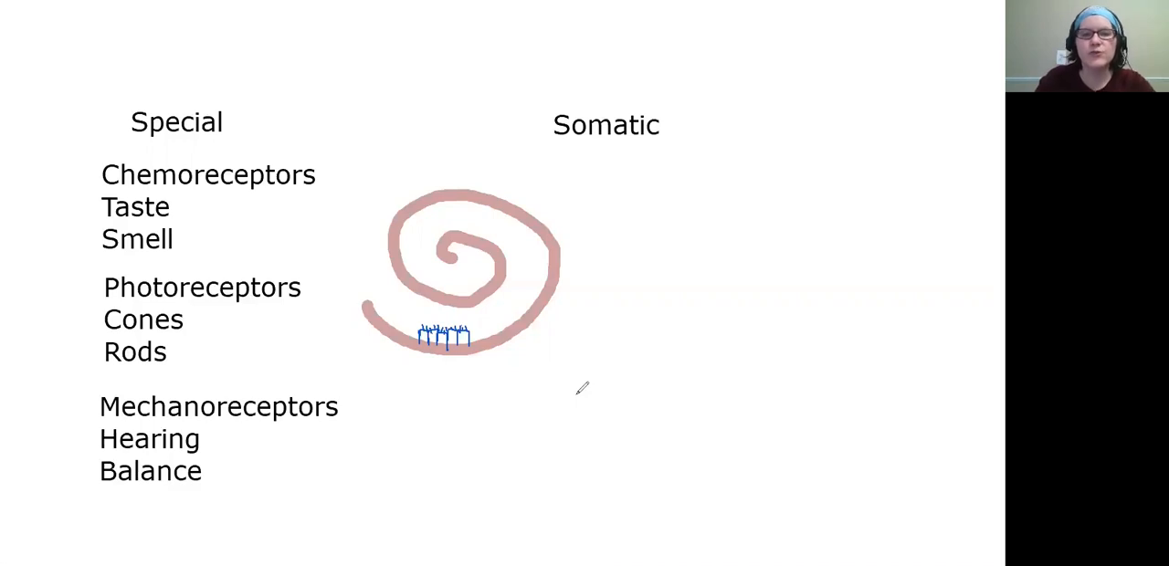
mouse_move(551, 56)
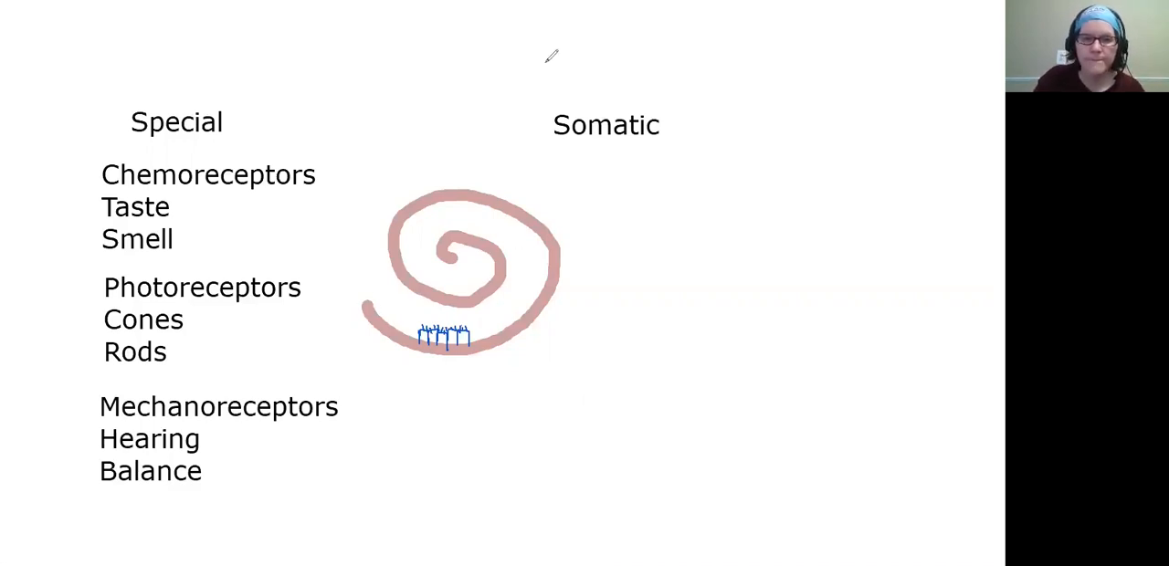
left_click(433, 234)
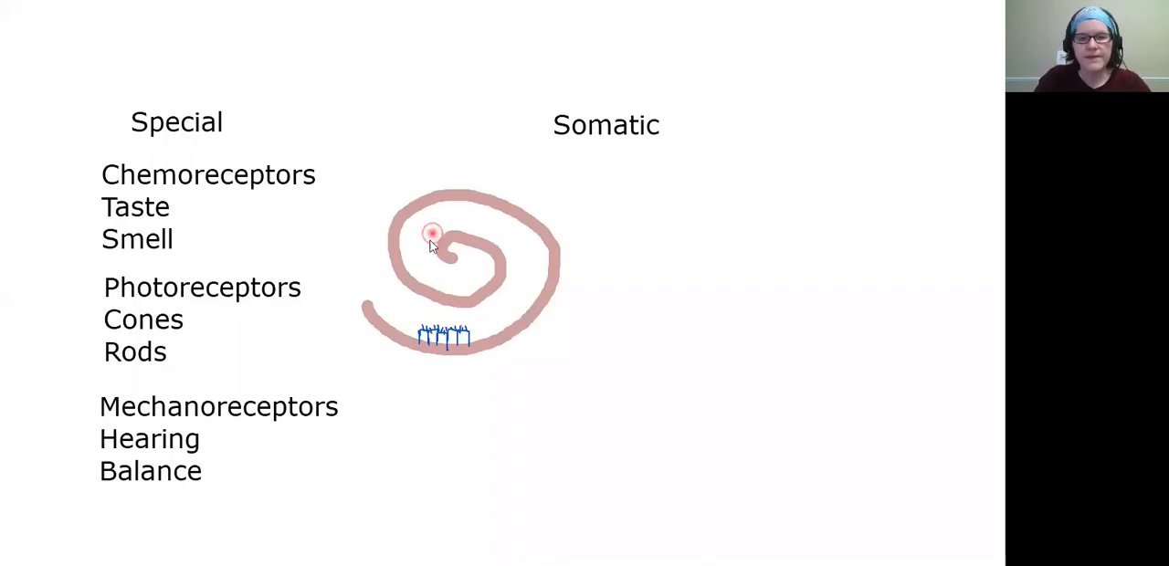
mouse_move(469, 262)
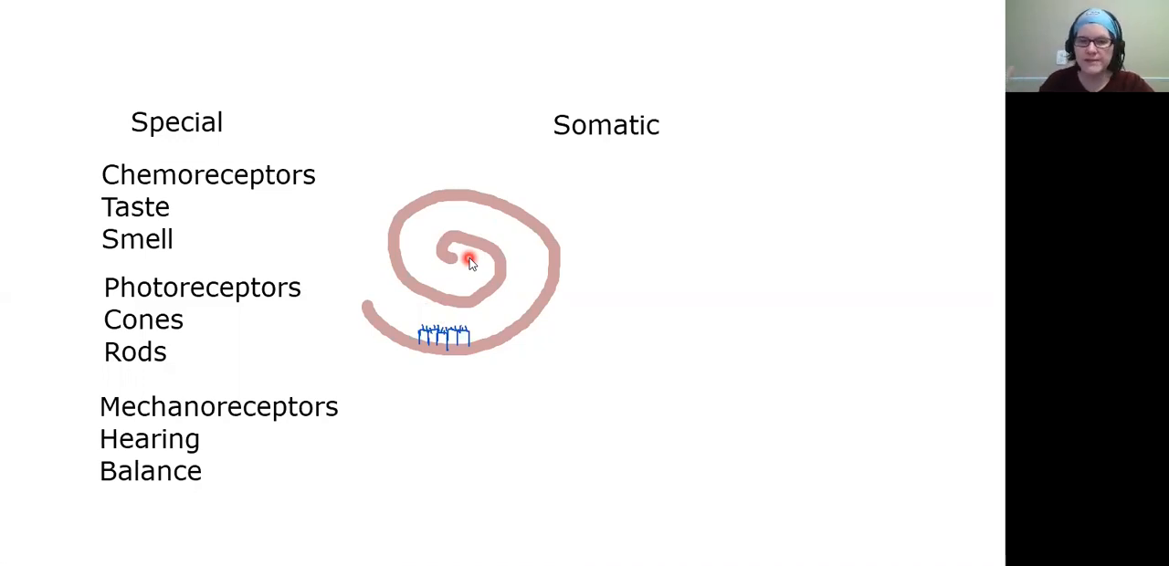
mouse_move(644, 363)
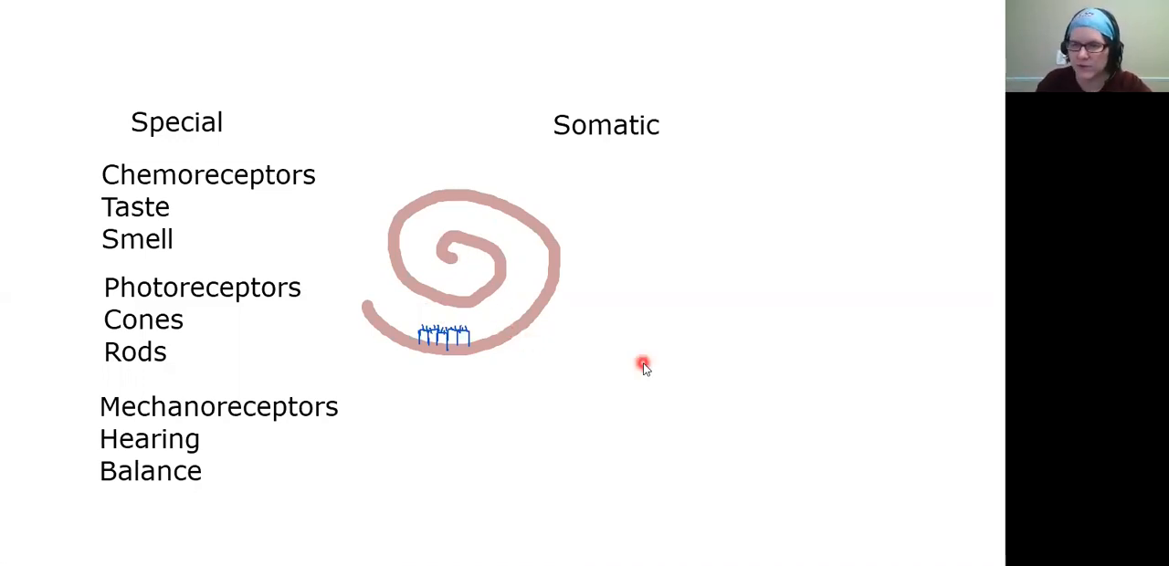
mouse_move(639, 400)
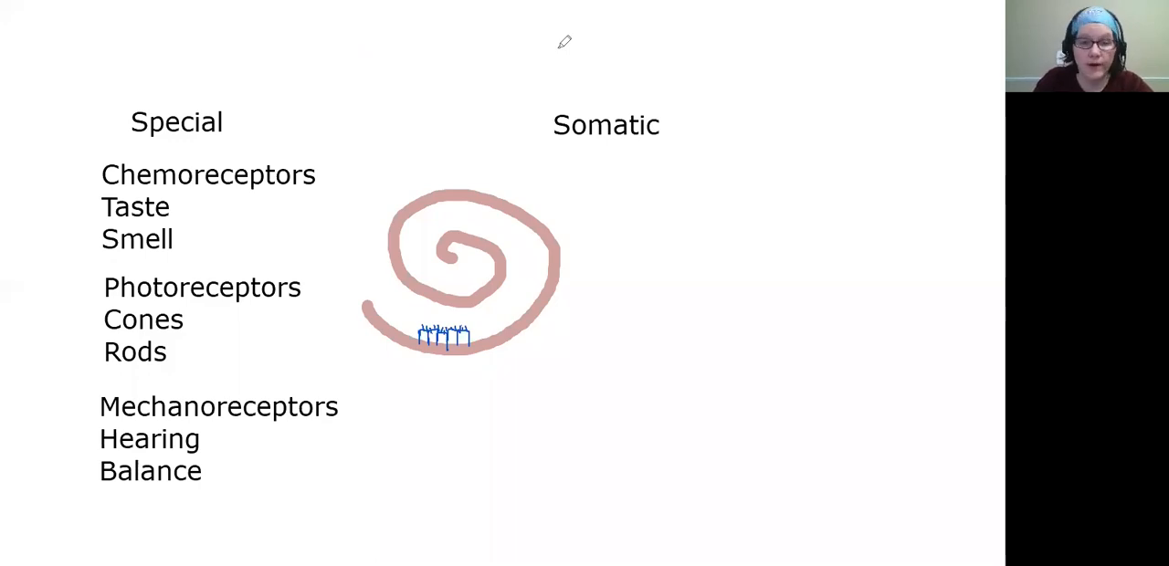
mouse_move(572, 44)
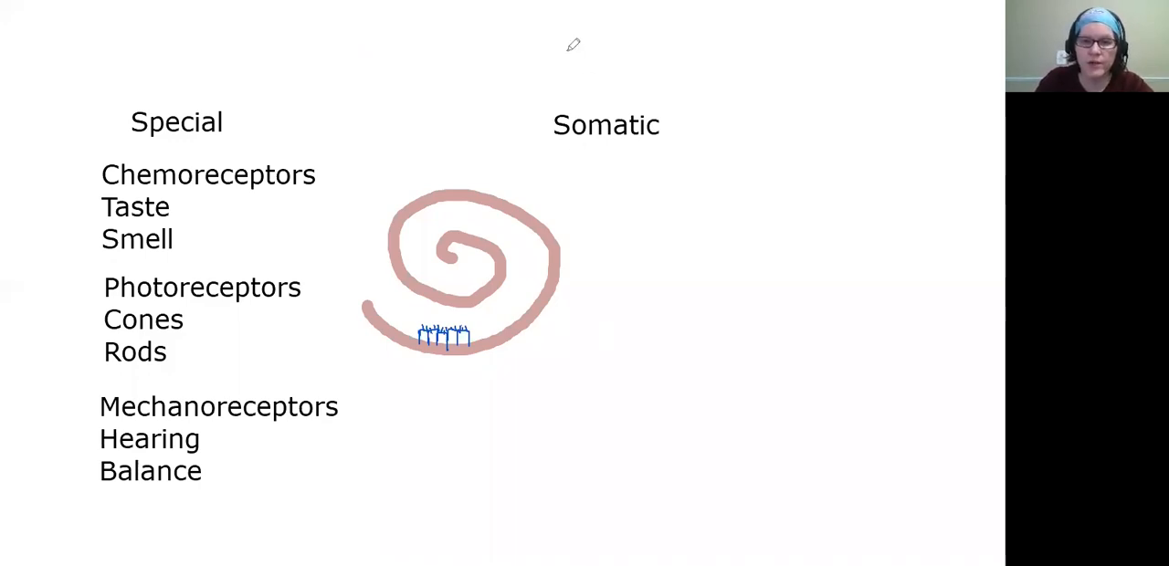
mouse_move(710, 372)
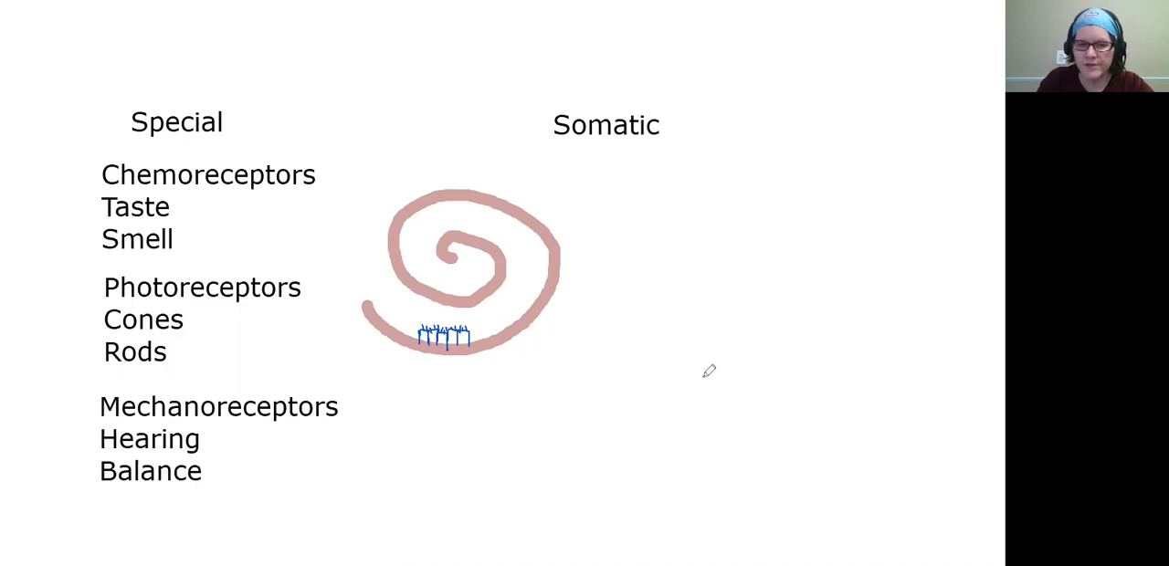
mouse_move(579, 374)
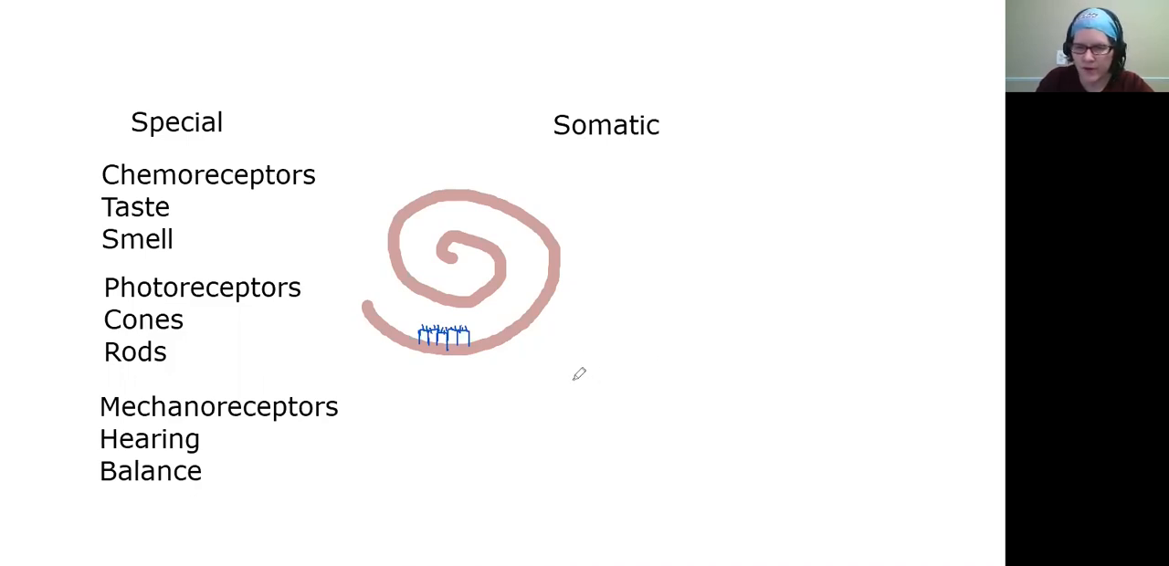
Draw a larger pink spiral under Somatic and shade its outer coil blue
left_click_drag(576, 375, 785, 365)
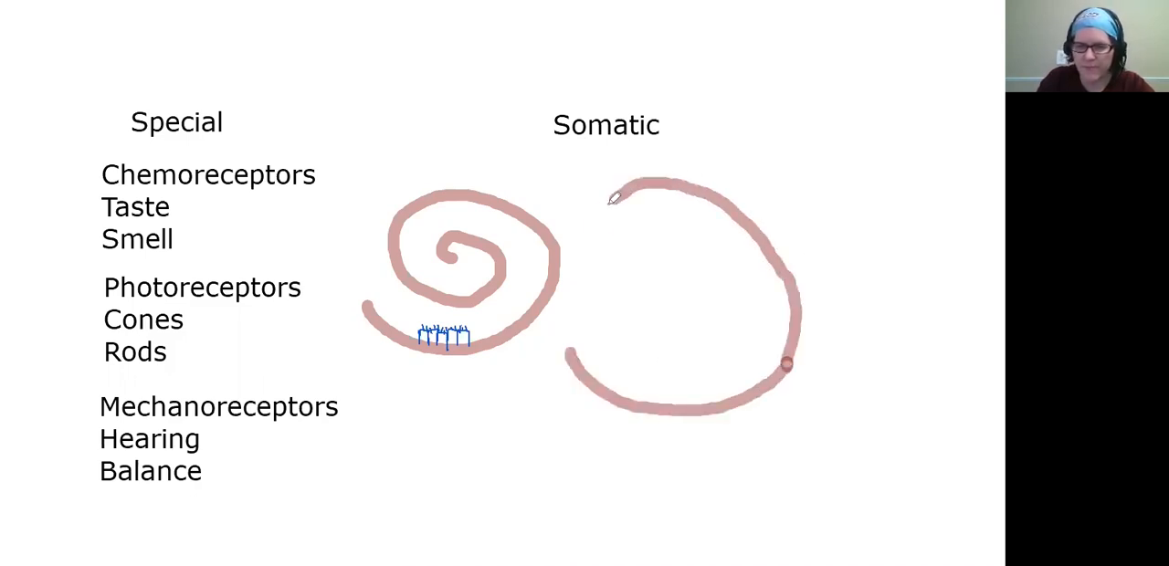
left_click_drag(617, 197, 726, 278)
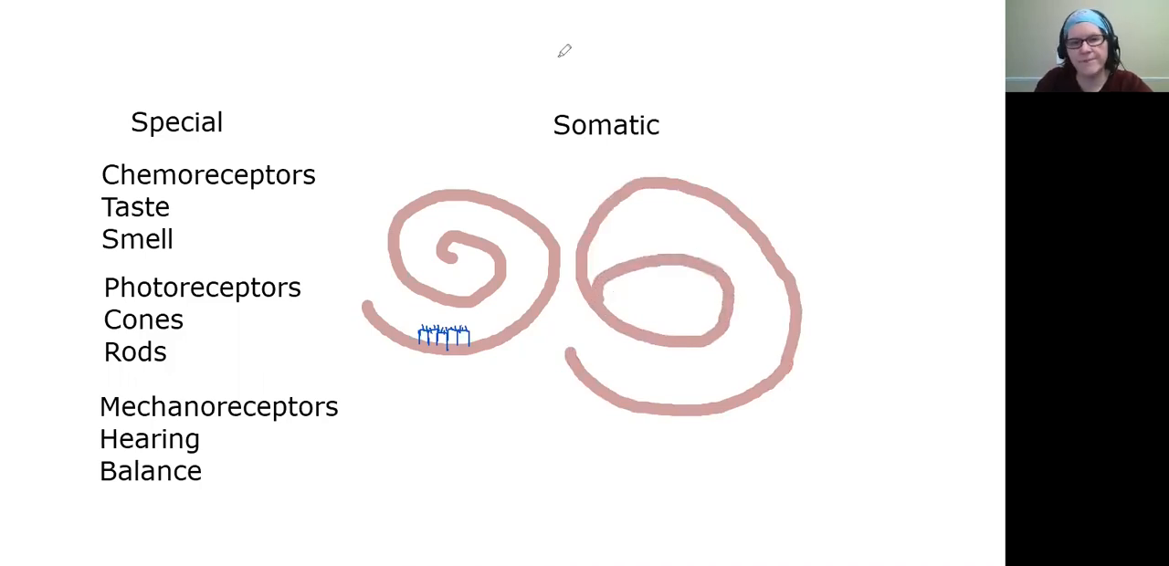
mouse_move(640, 44)
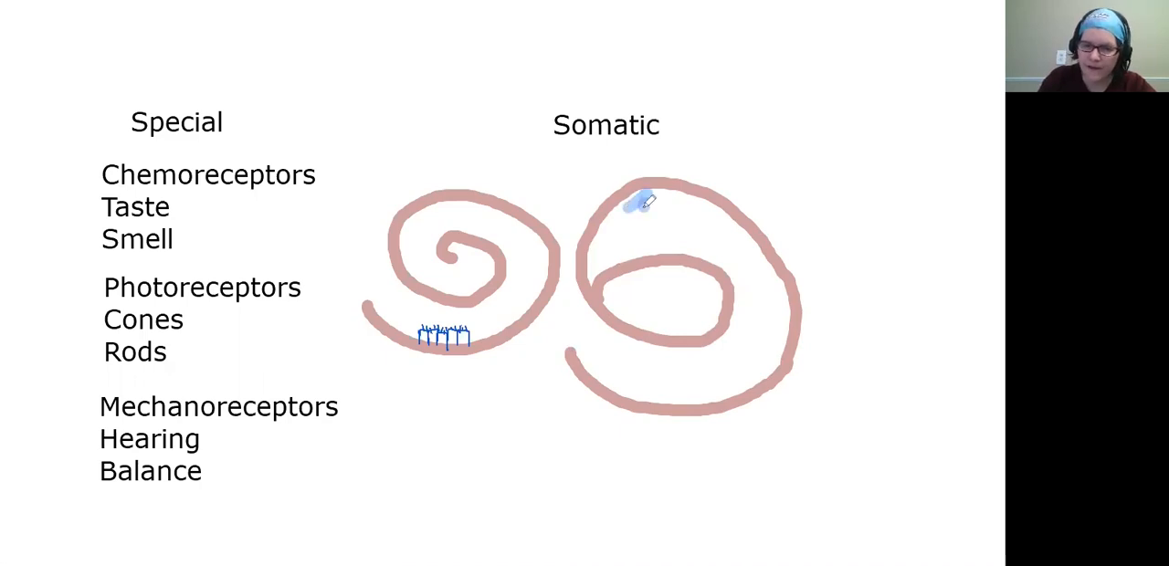
left_click_drag(639, 201, 751, 352)
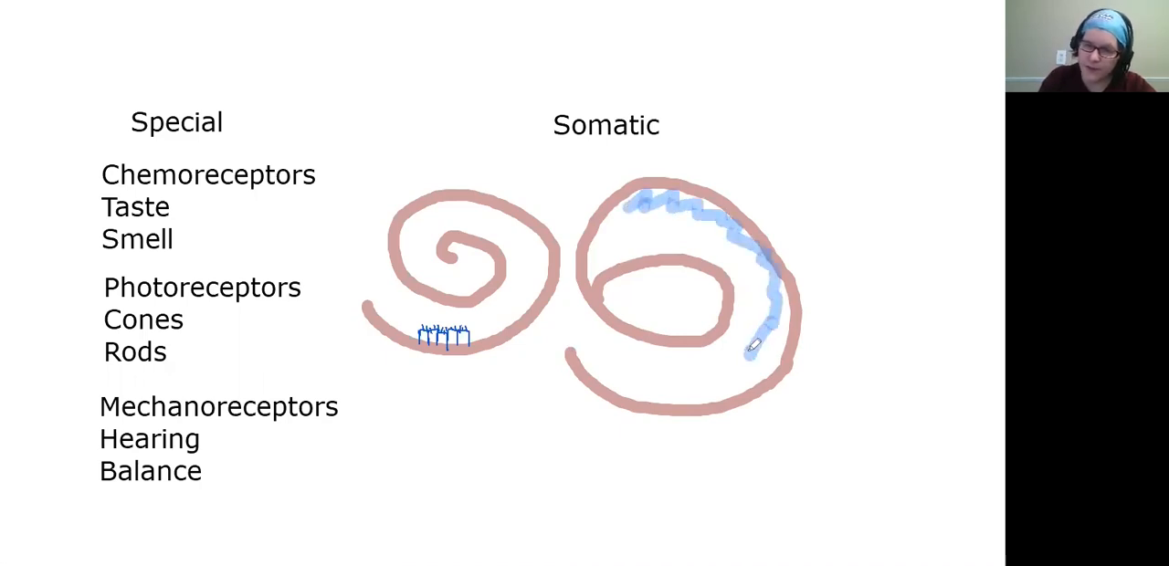
left_click_drag(750, 352, 644, 394)
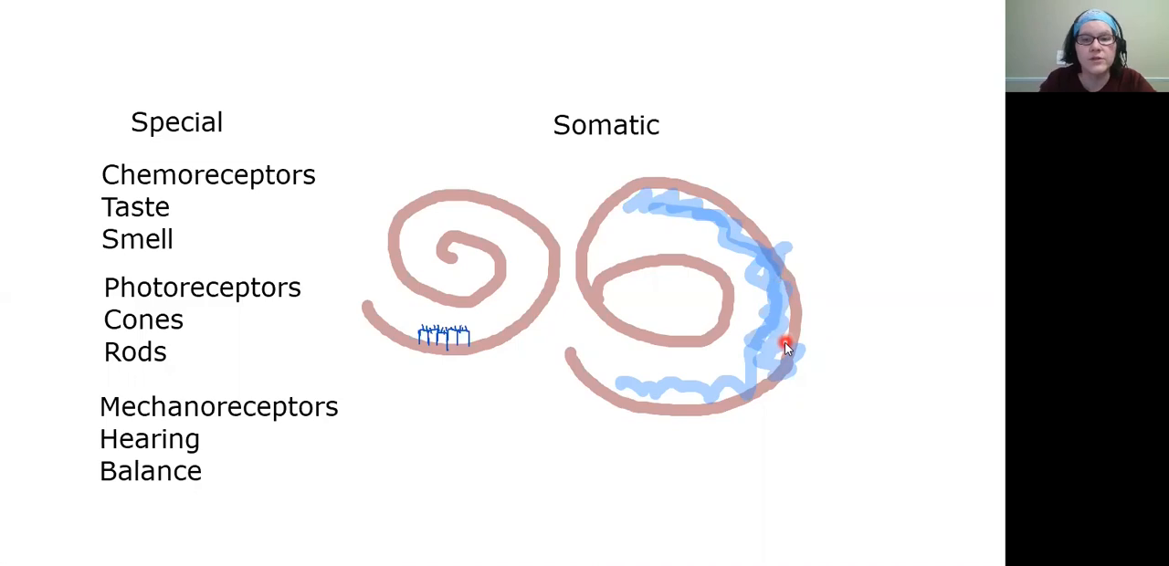
mouse_move(520, 44)
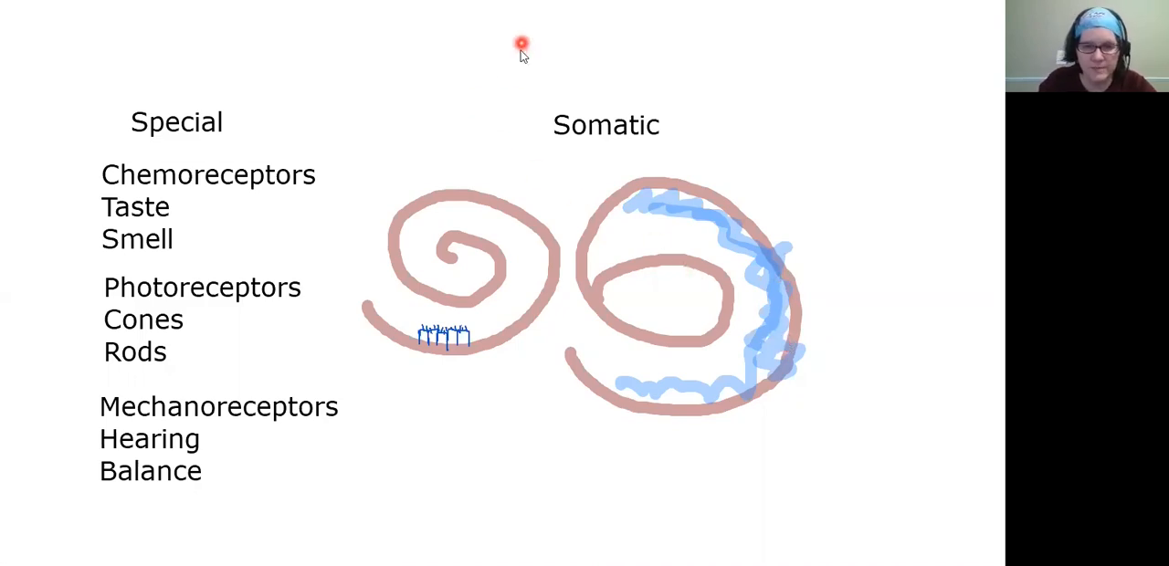
mouse_move(616, 252)
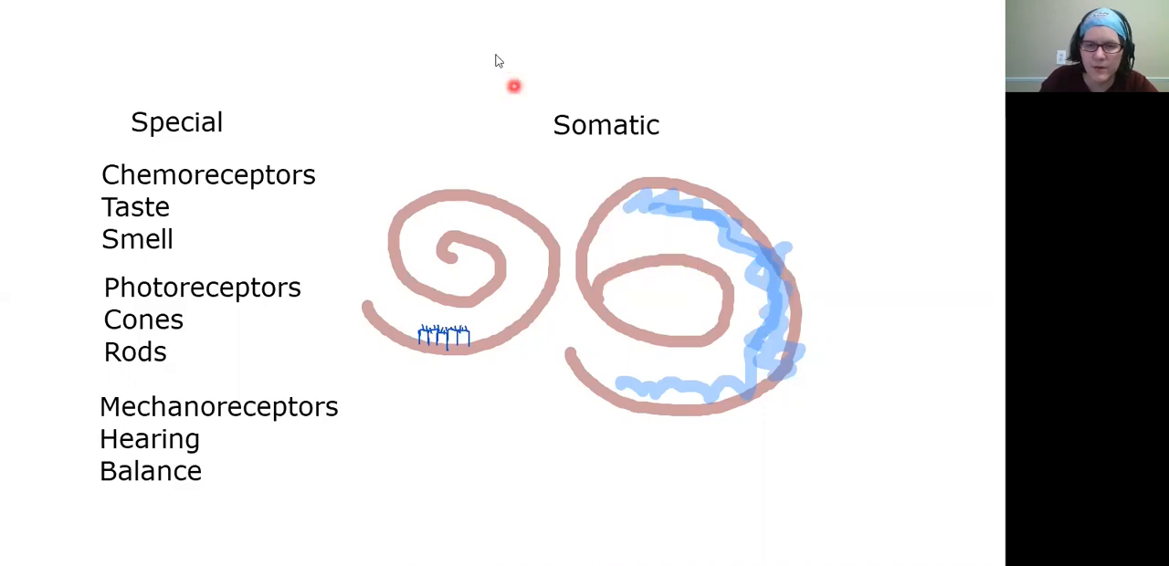
mouse_move(485, 48)
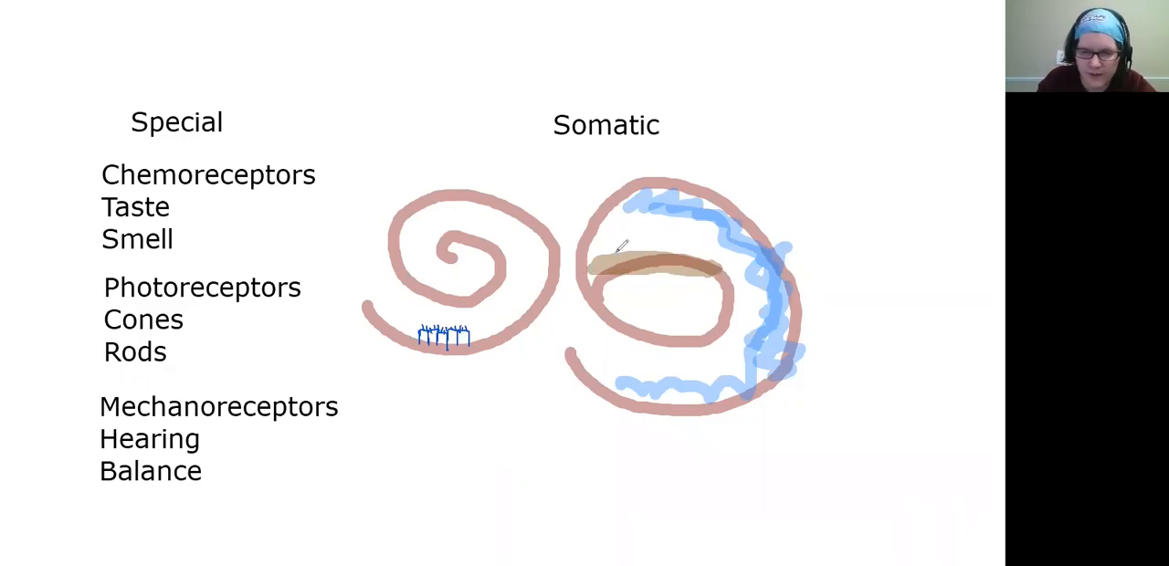
Add a brown band with red ticks over the inner loop and begin typing 'ot'
left_click_drag(617, 251, 658, 247)
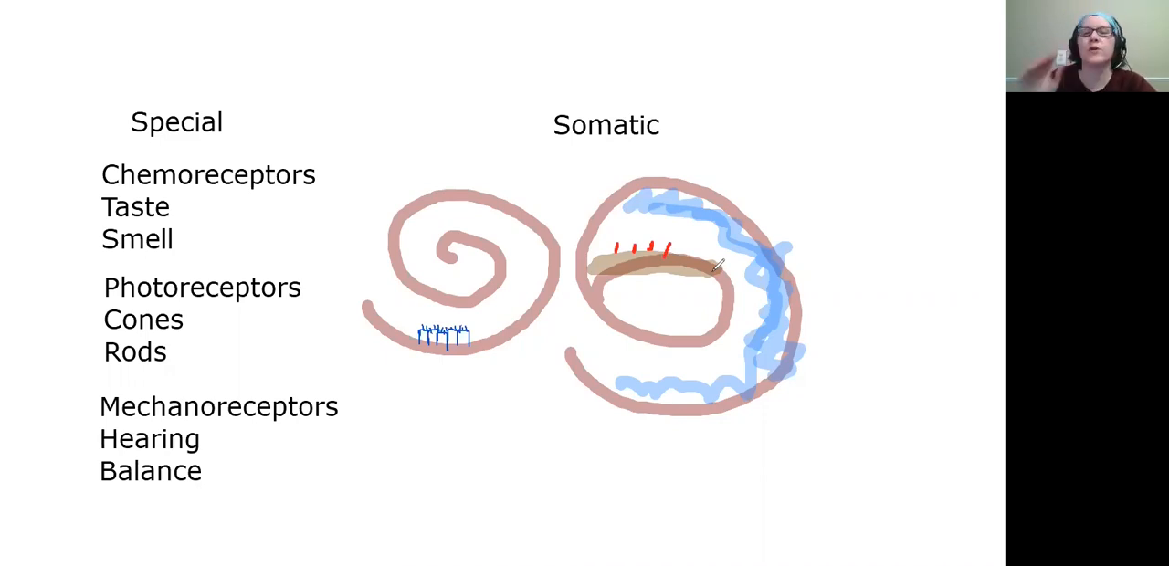
mouse_move(676, 242)
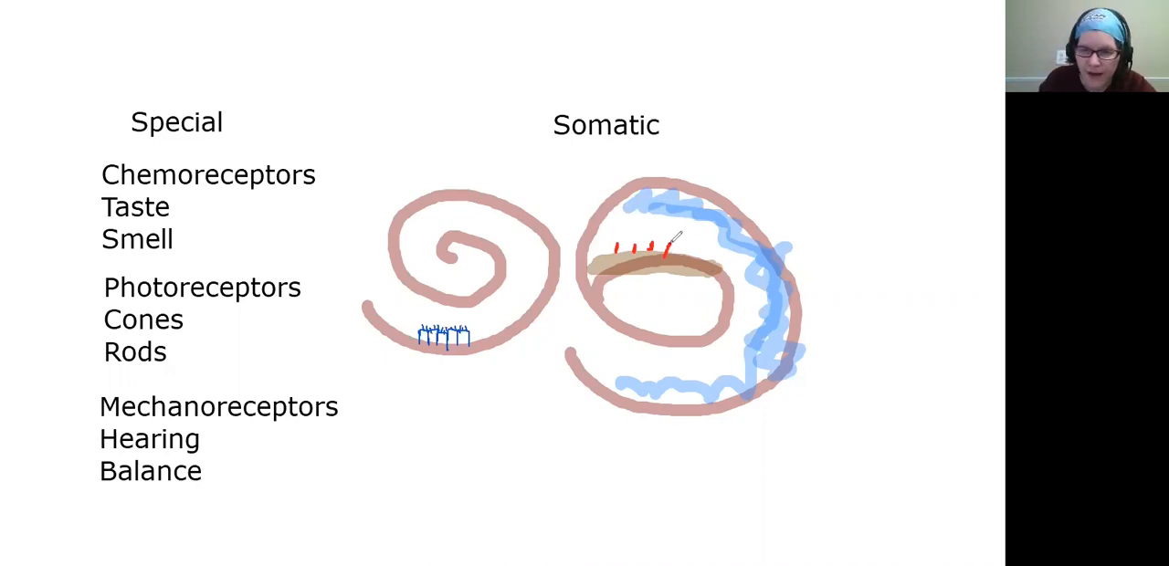
left_click_drag(667, 252, 694, 254)
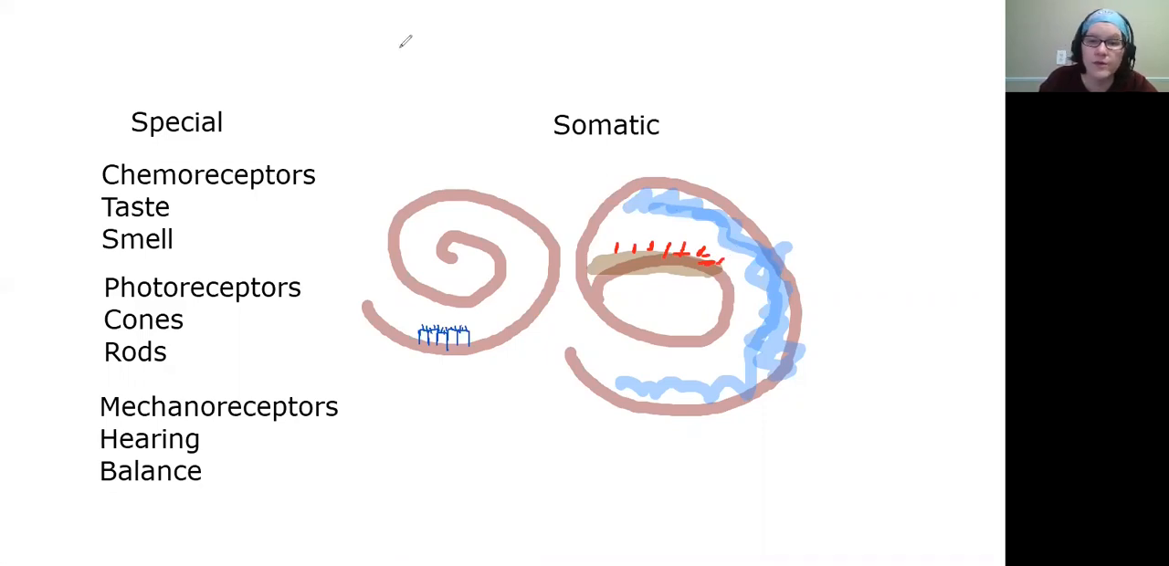
type("ot")
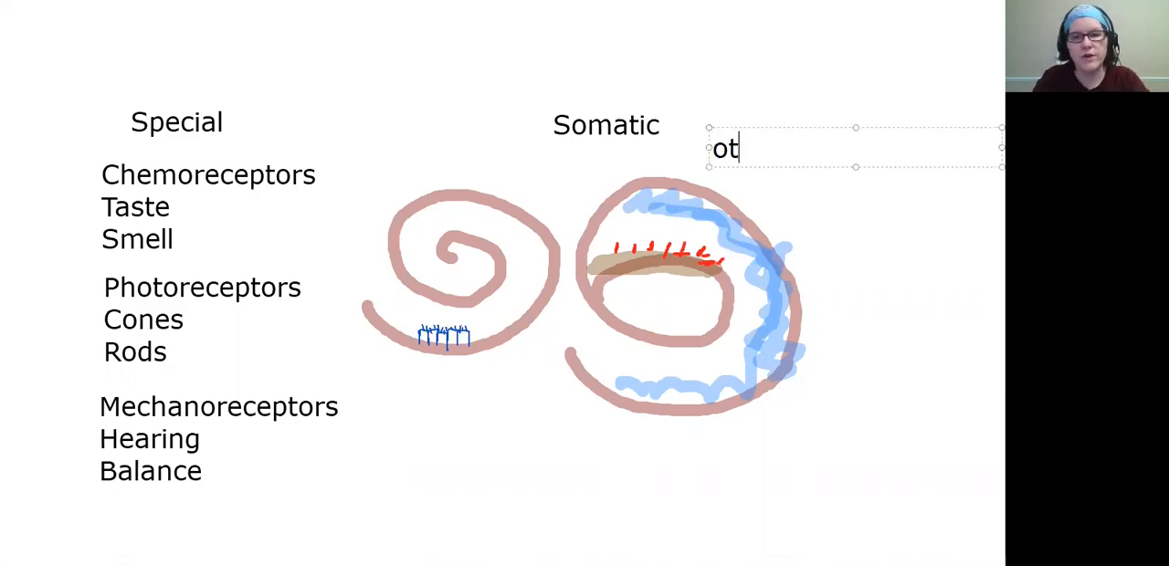
Finish the label so it reads 'otoliths'
type("oliths")
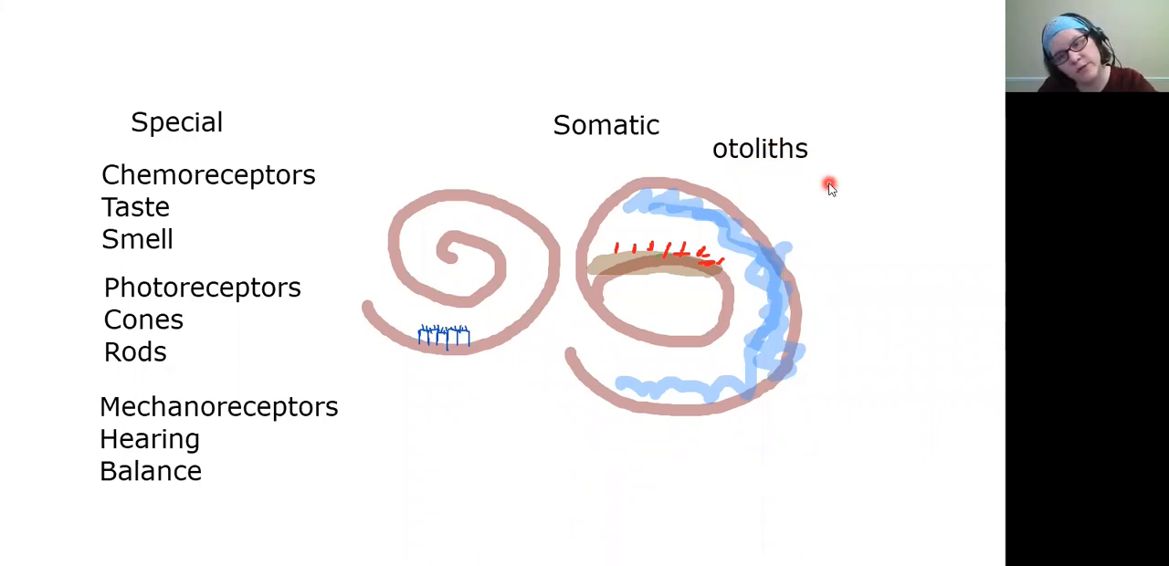
mouse_move(863, 218)
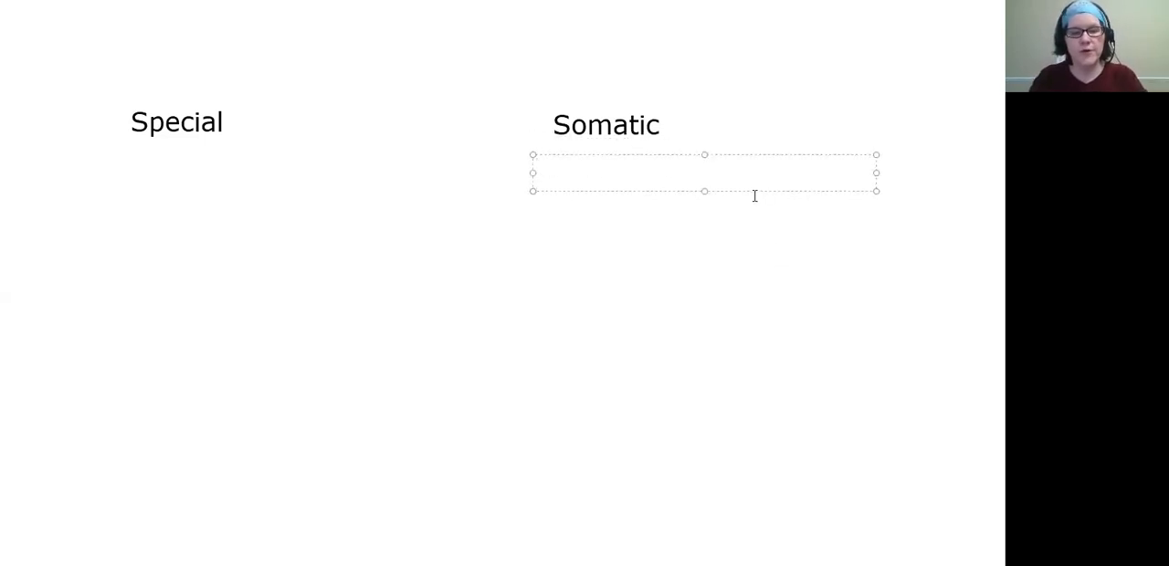
Type 'Mechanoreceptors', then 'Pain receptors (nociceptors)' on the next line
type("Mechanore")
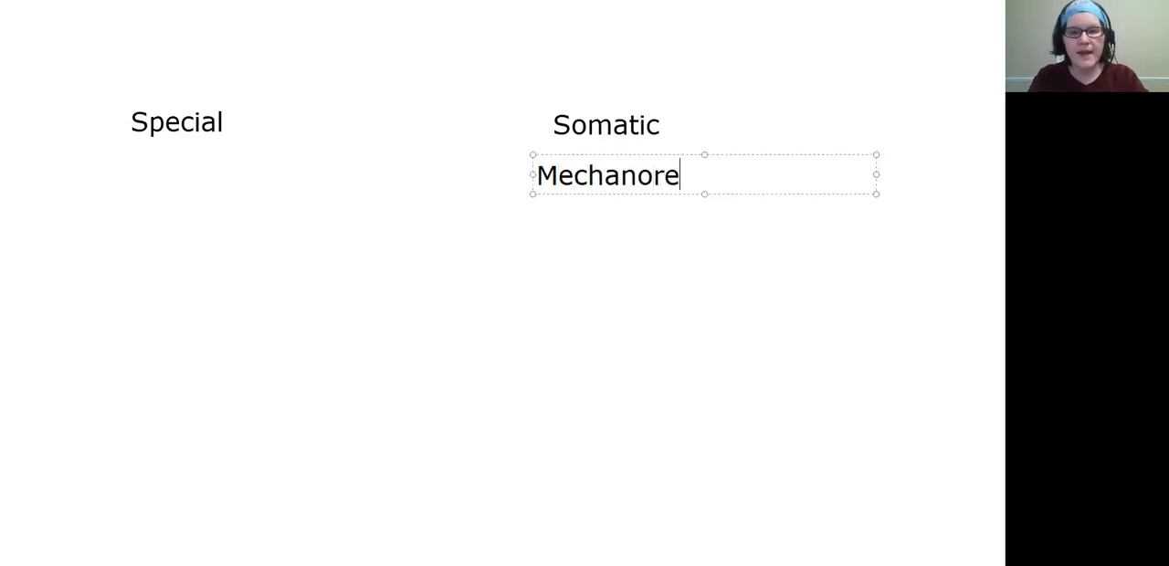
type("ceptors")
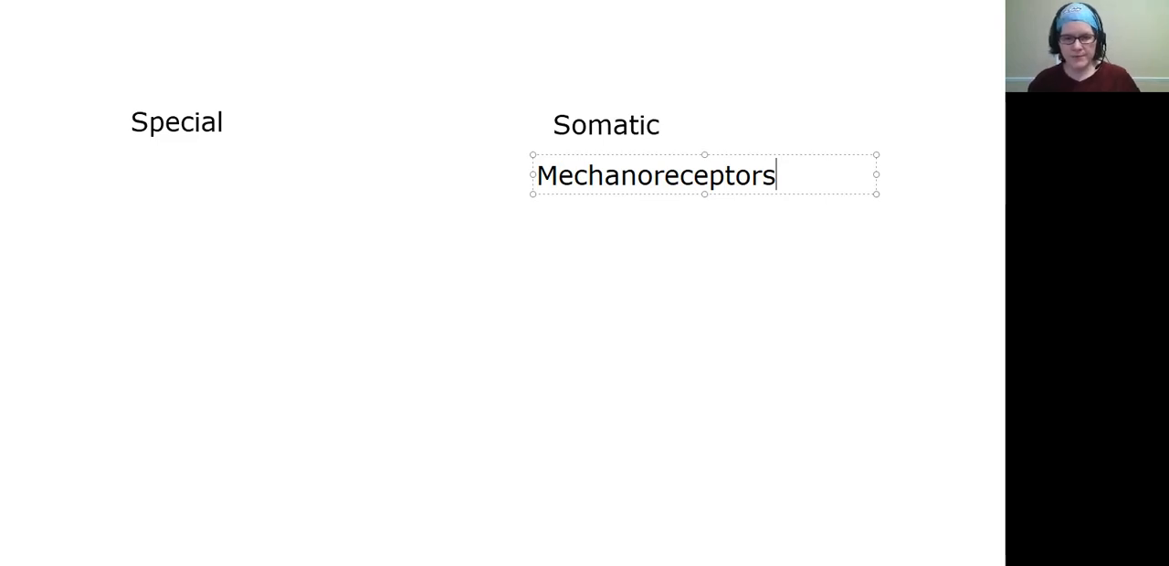
key("Return")
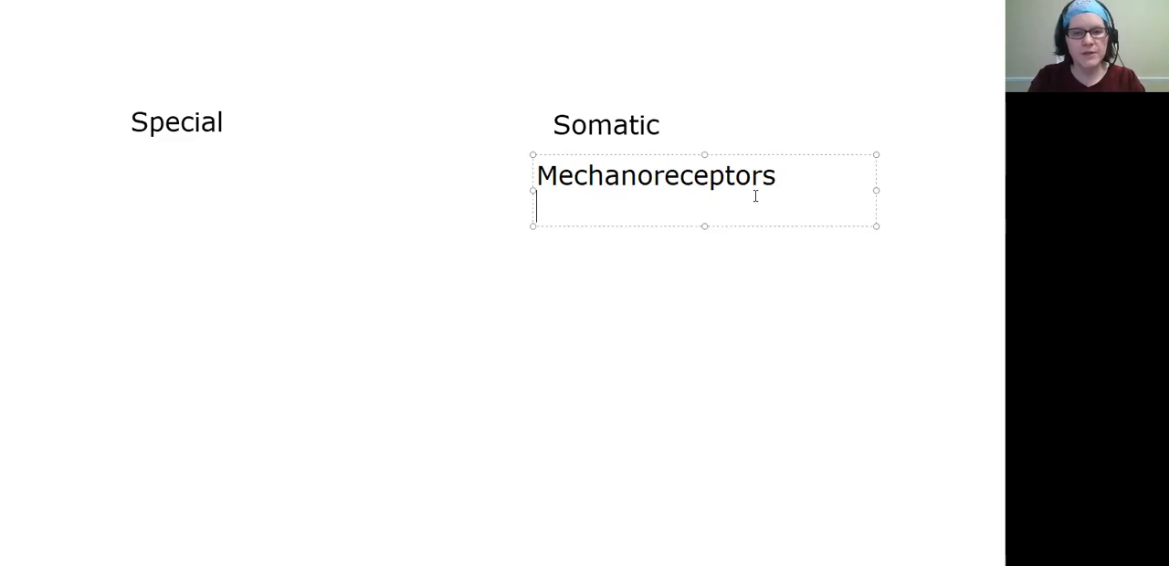
type("Pain rece")
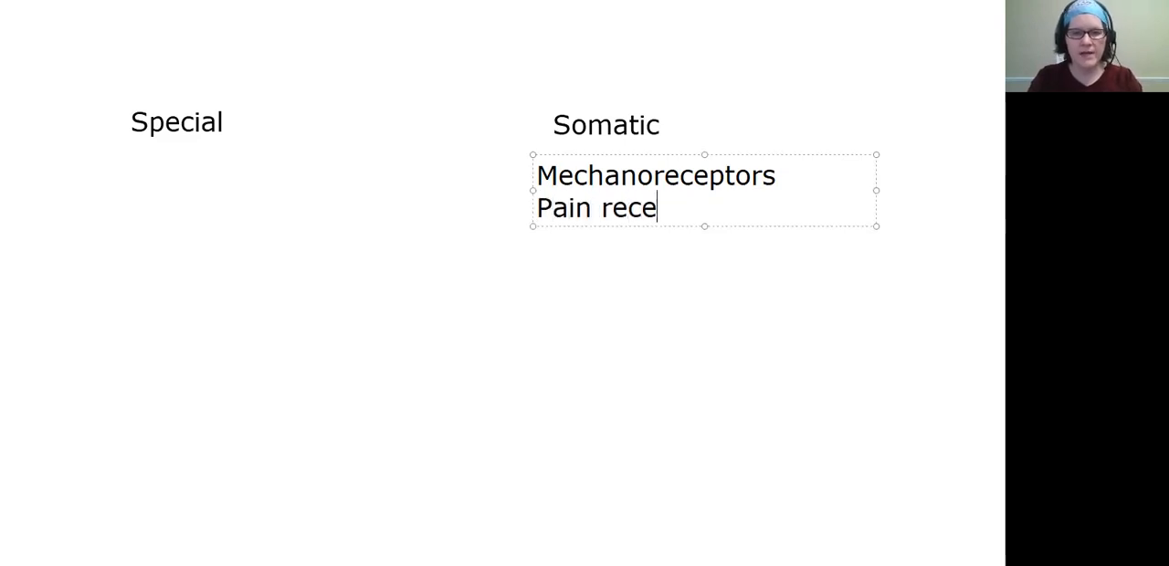
type("ptors (")
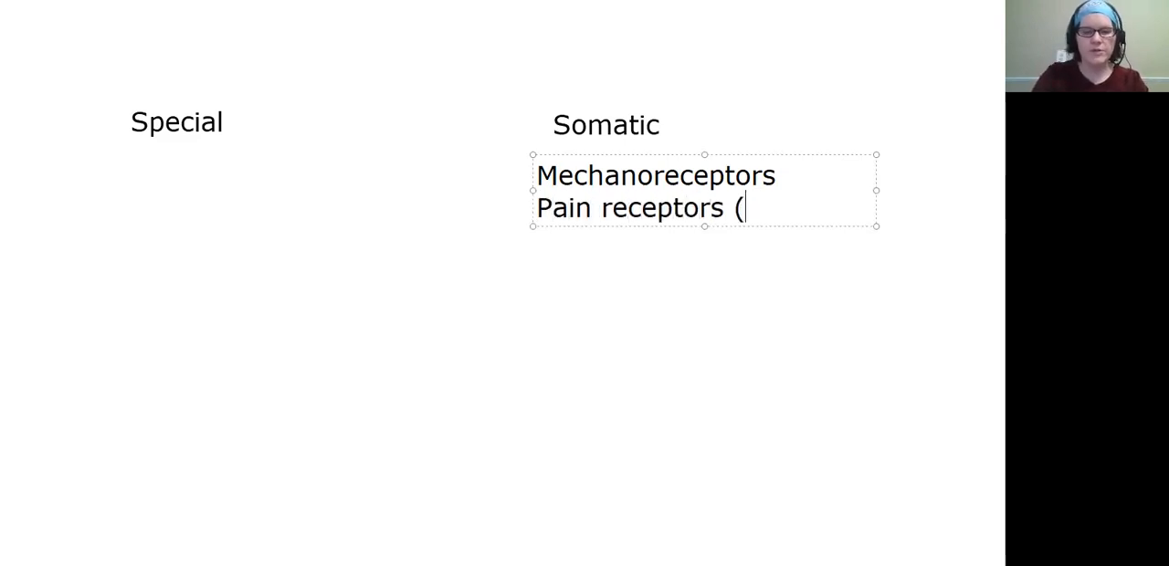
type("nocirec")
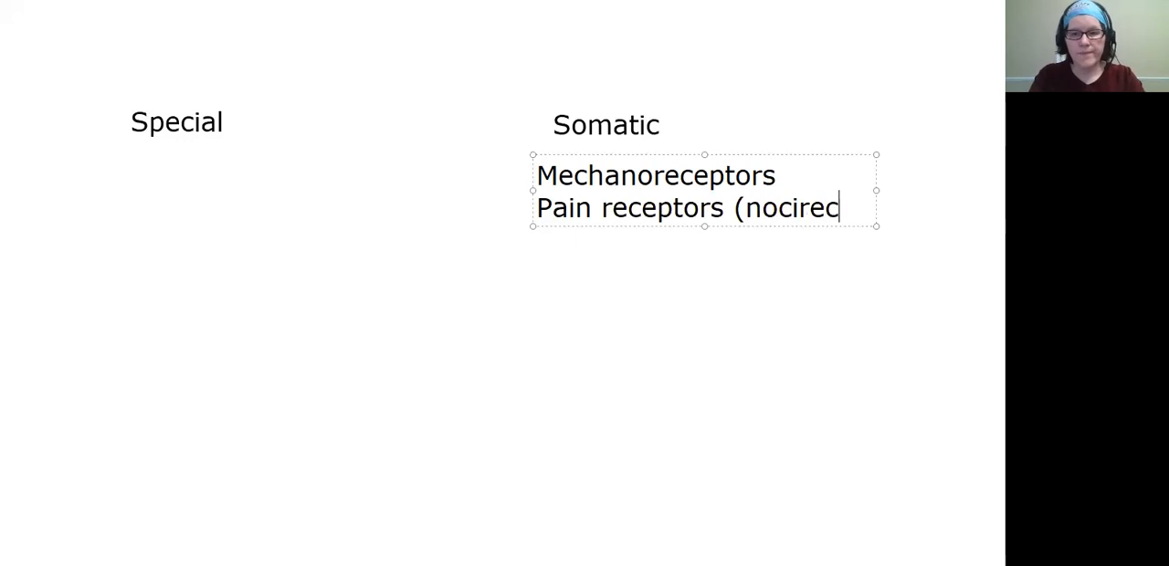
type("eptors")
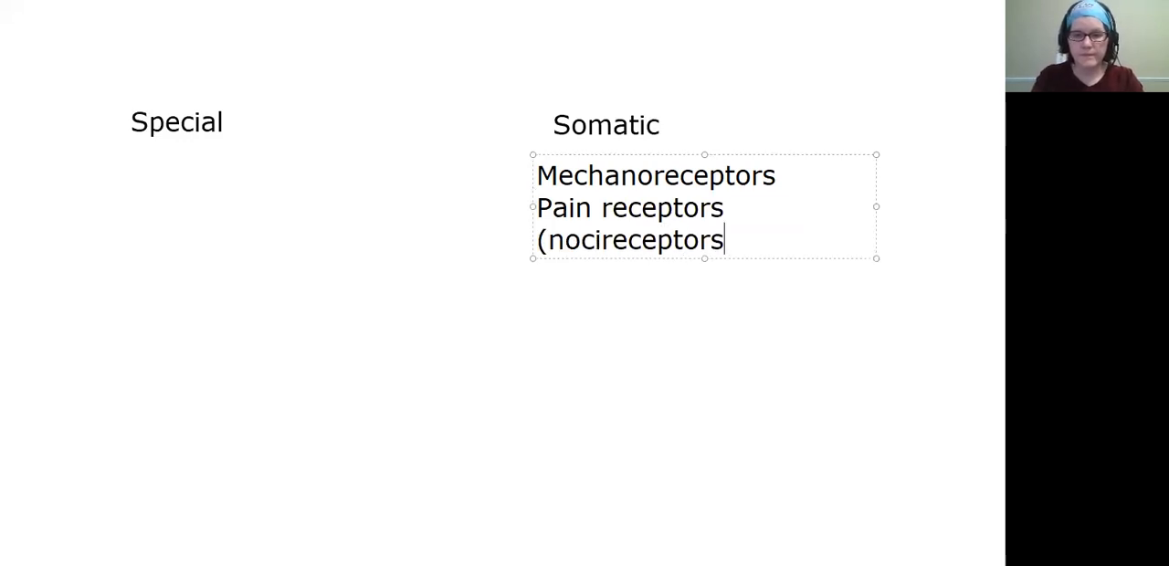
type(")")
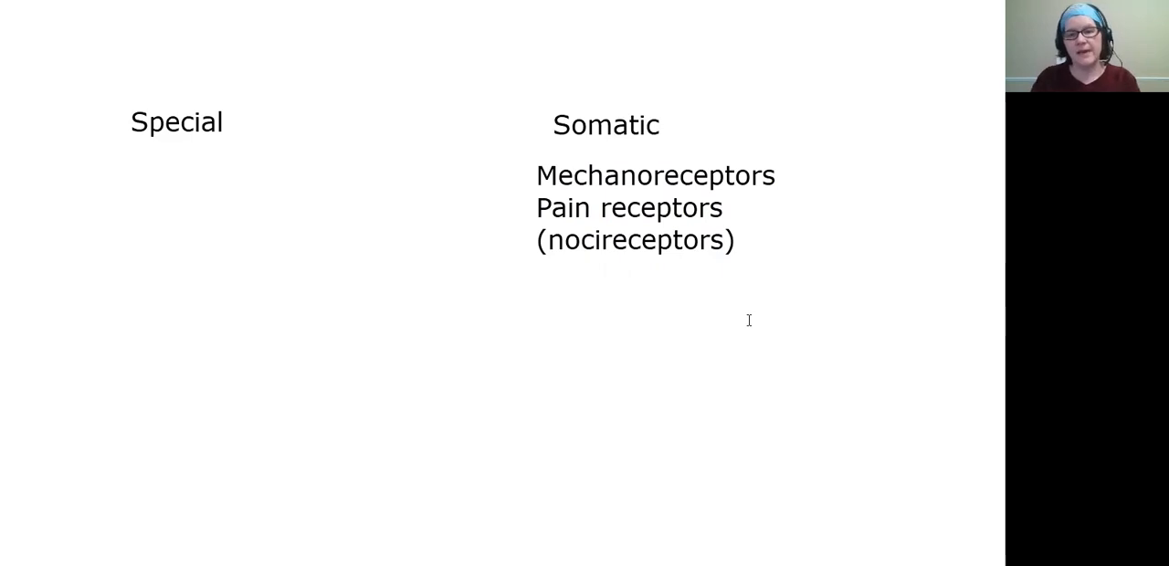
mouse_move(359, 162)
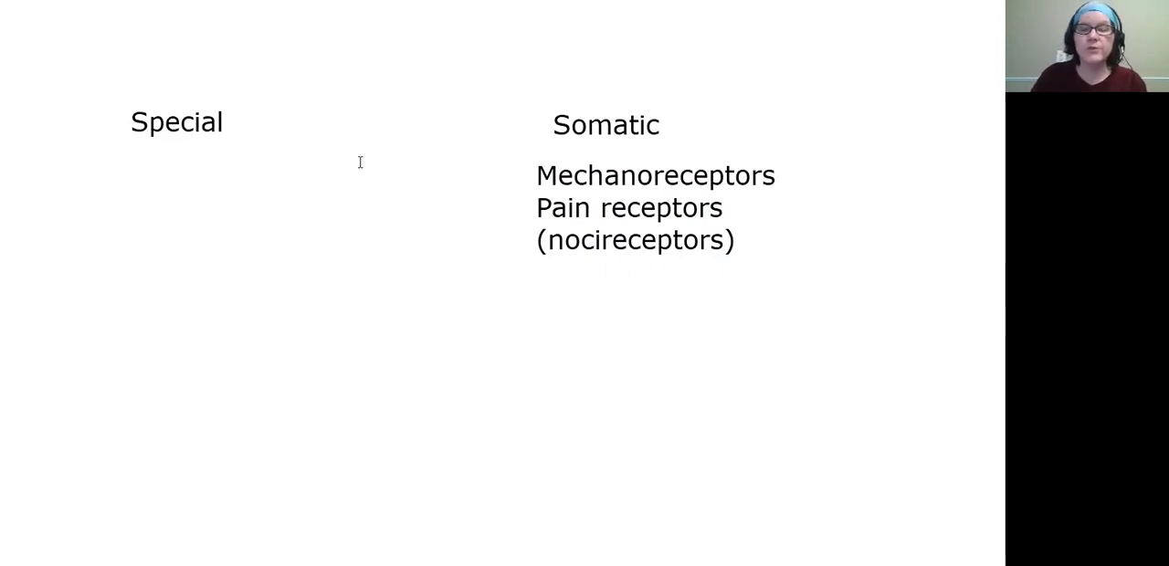
mouse_move(508, 46)
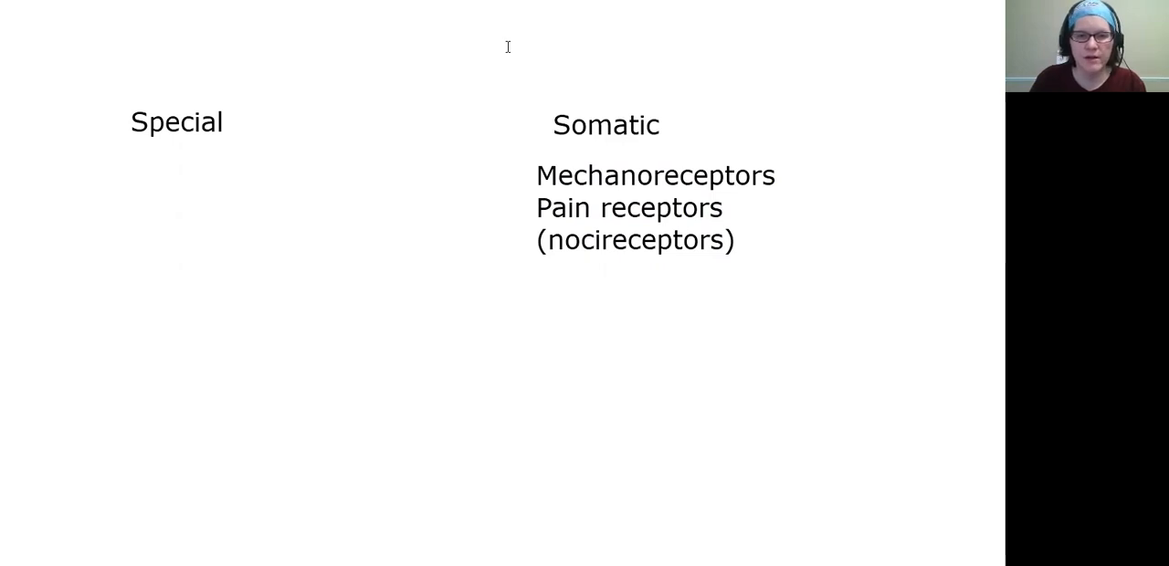
mouse_move(613, 300)
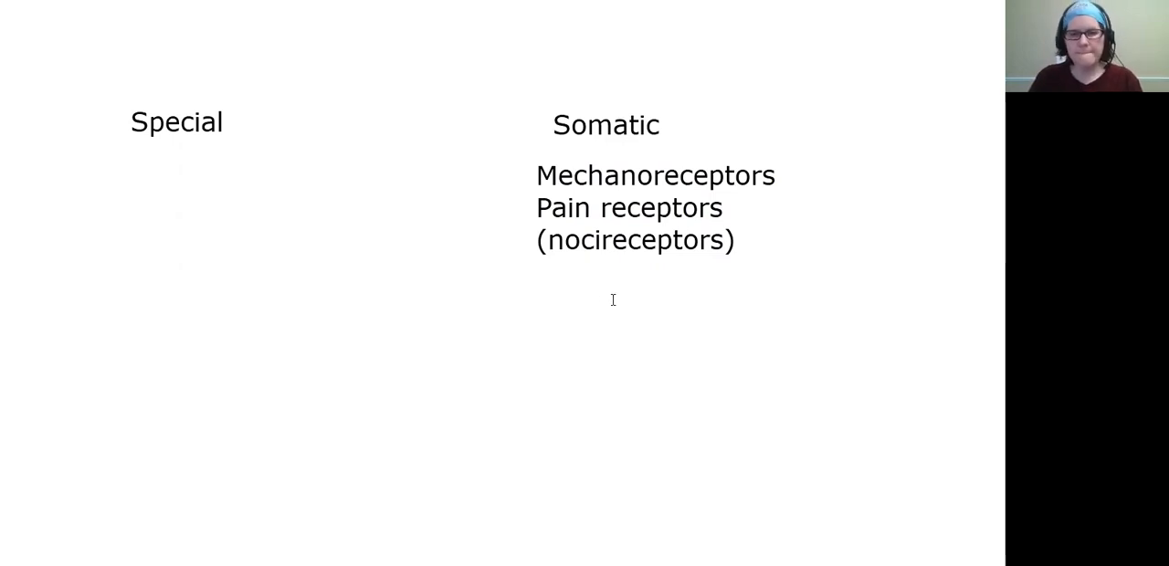
Type 'Merkel discs' and 'Pacinian corpuscles' on two lines, then deselect
type("Merkel dis")
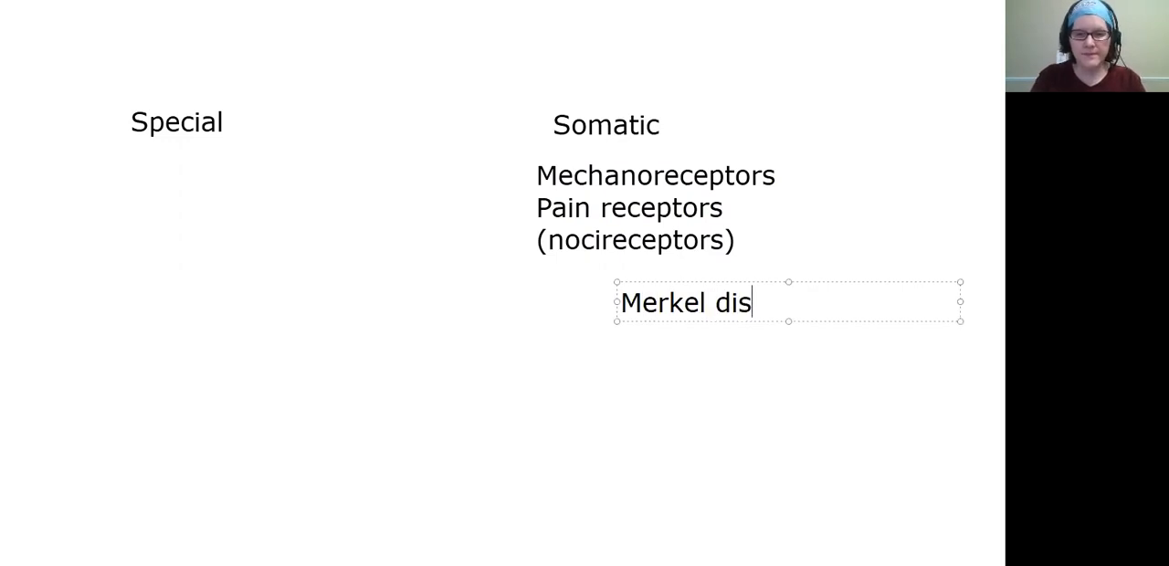
type("cs")
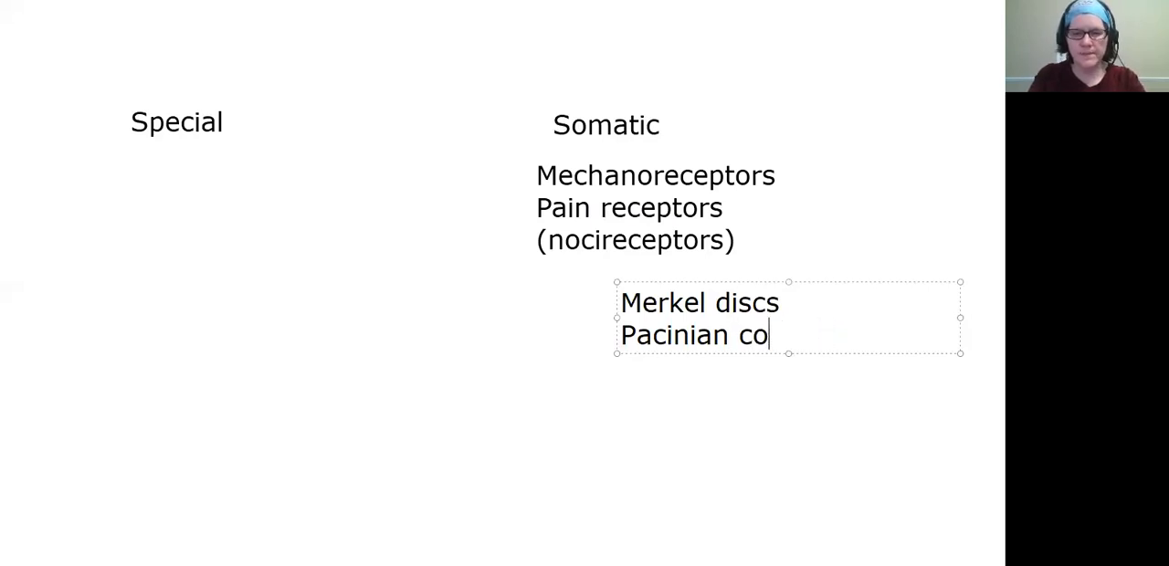
type("rpuscles")
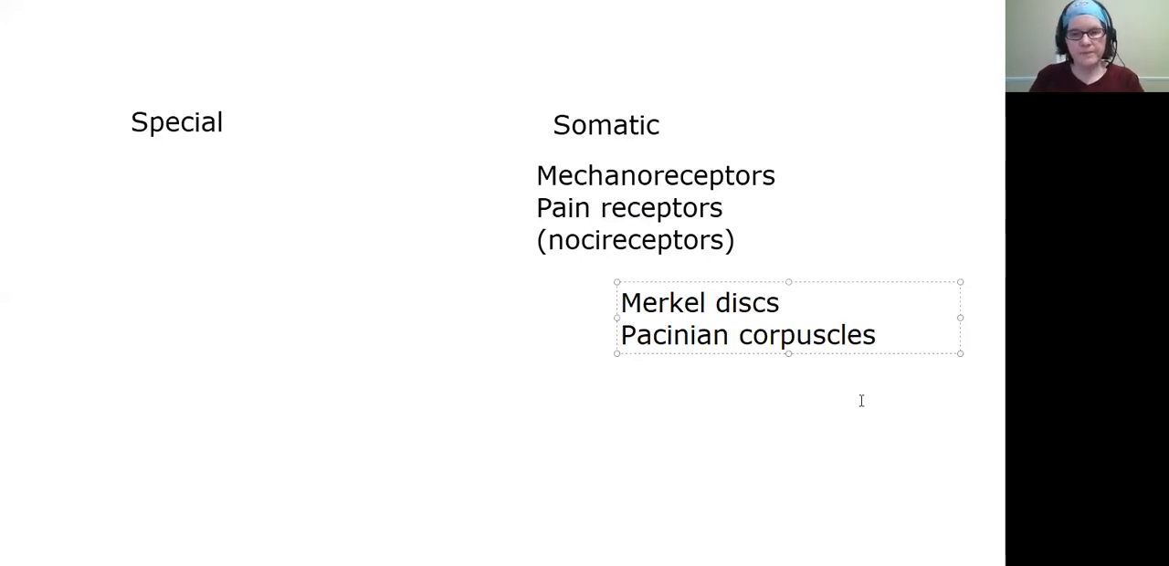
left_click(873, 335)
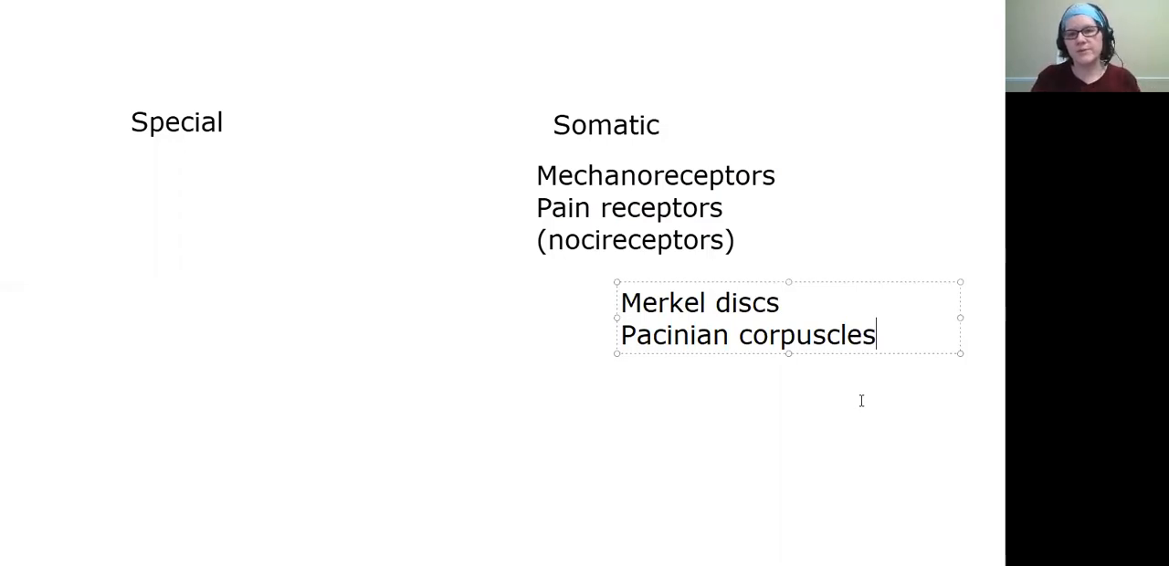
mouse_move(708, 457)
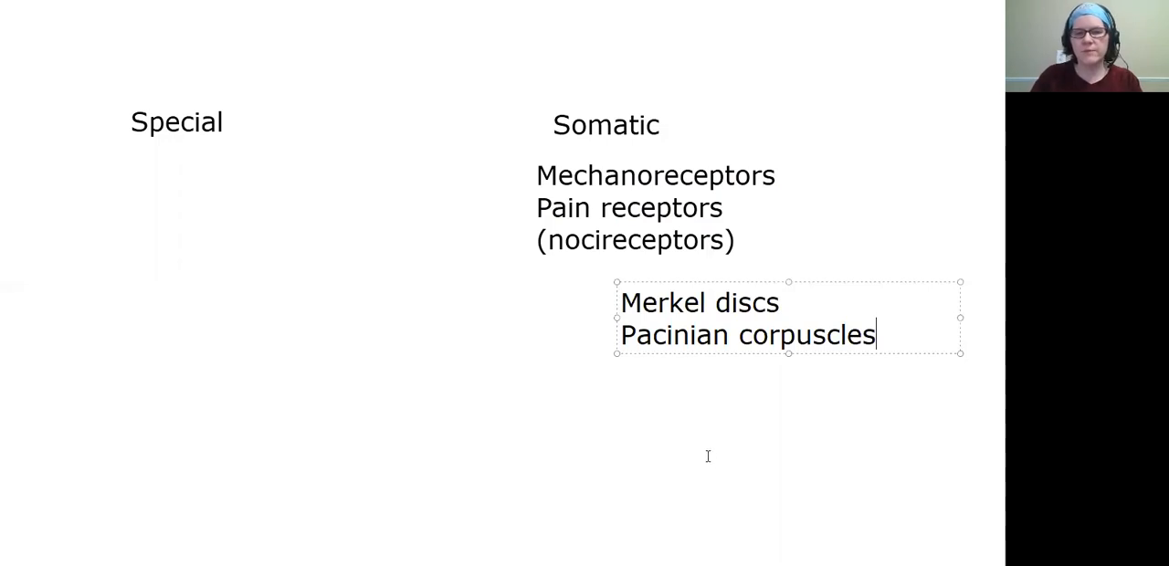
mouse_move(673, 491)
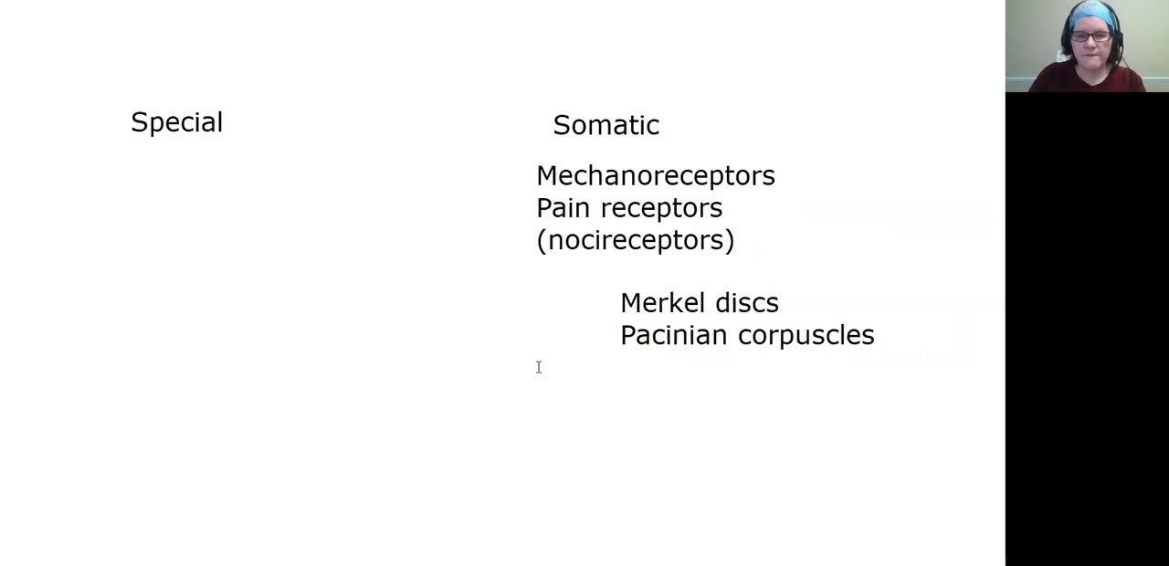
Type 'Thermoreceptors' as a new Somatic entry below Pacinian corpuscles
type("The")
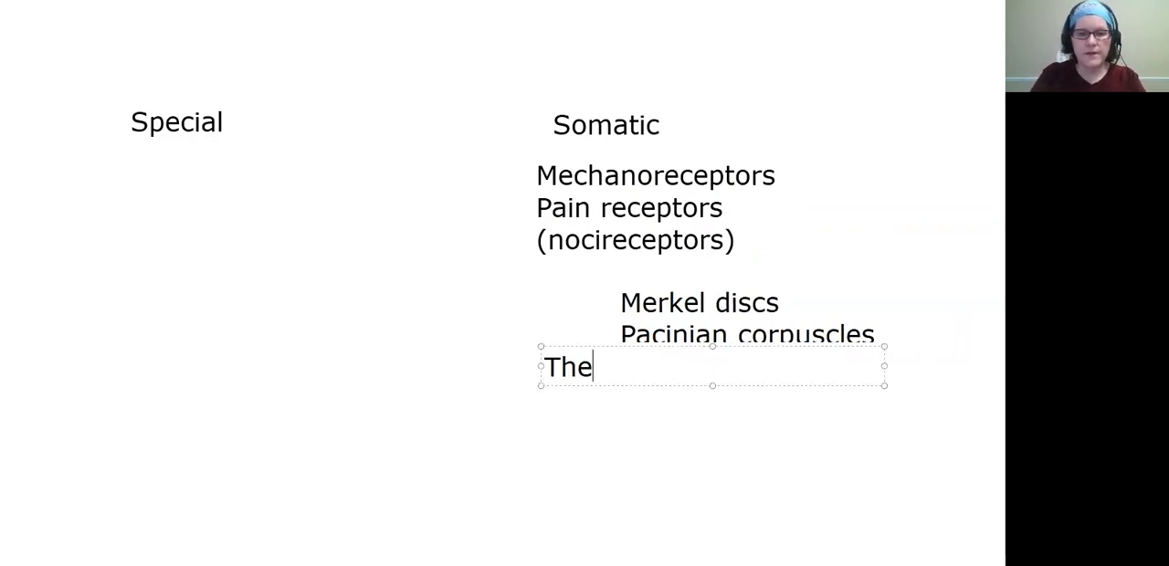
type("rmoreceptor")
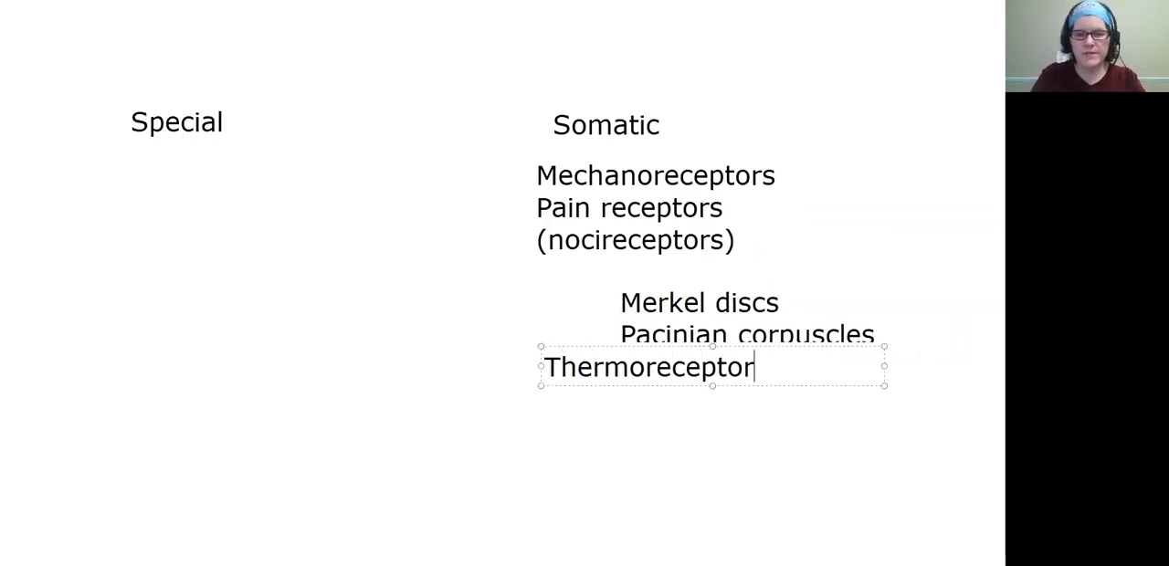
type("s")
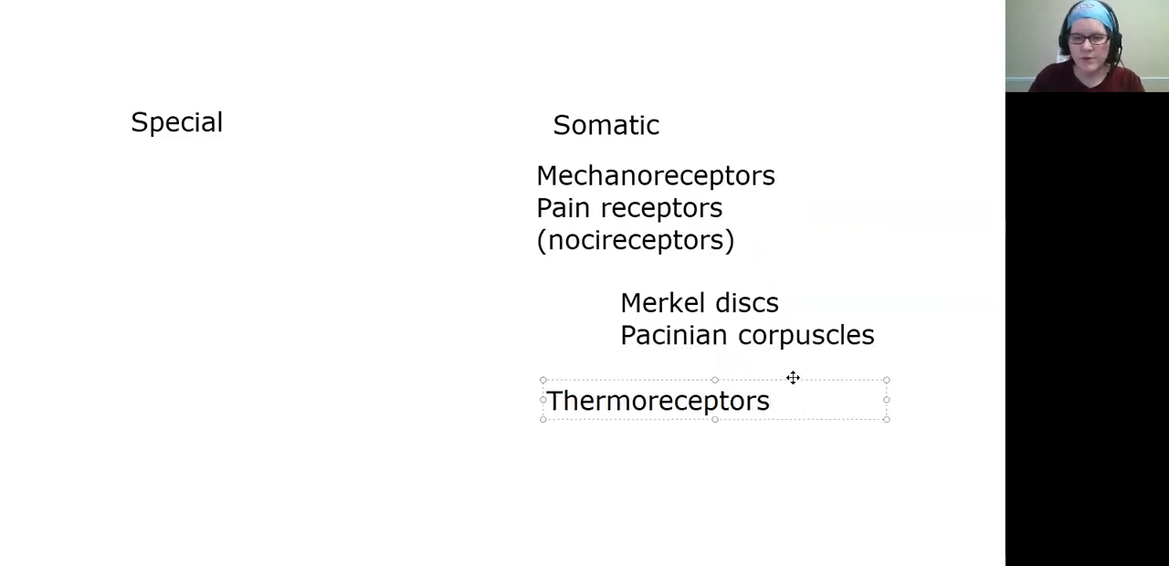
mouse_move(818, 461)
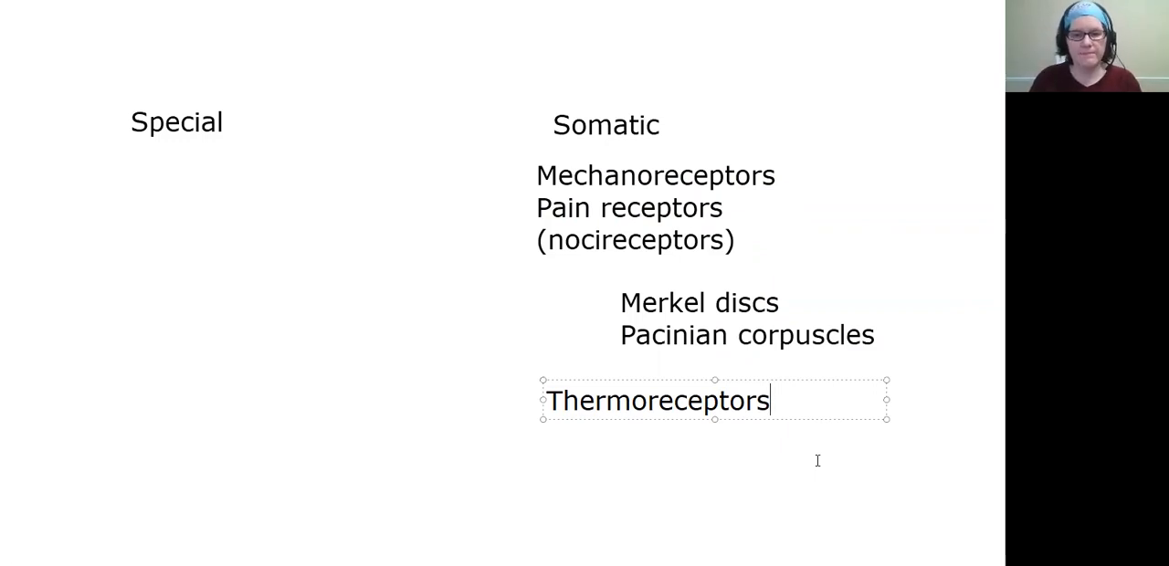
mouse_move(491, 48)
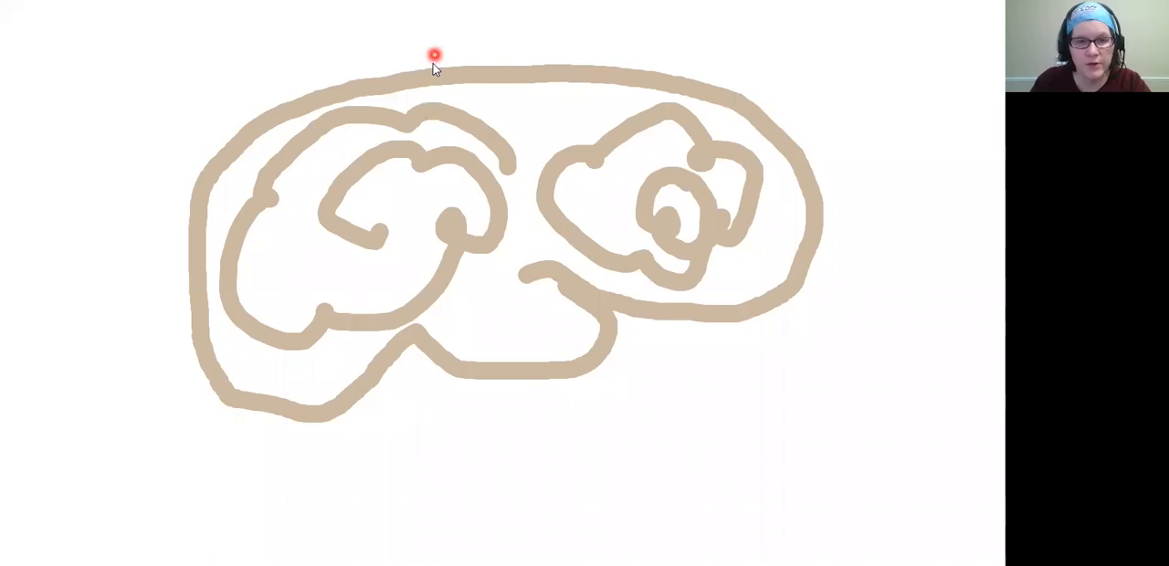
Paint a translucent blue highlighter blob at the center of the brain sketch
left_click(498, 247)
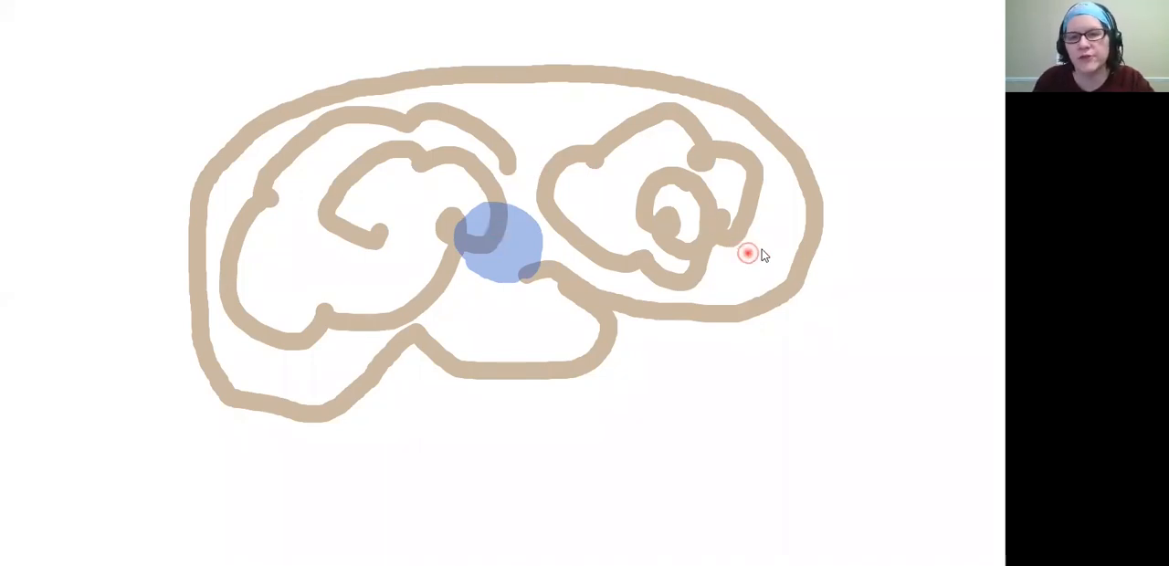
mouse_move(571, 238)
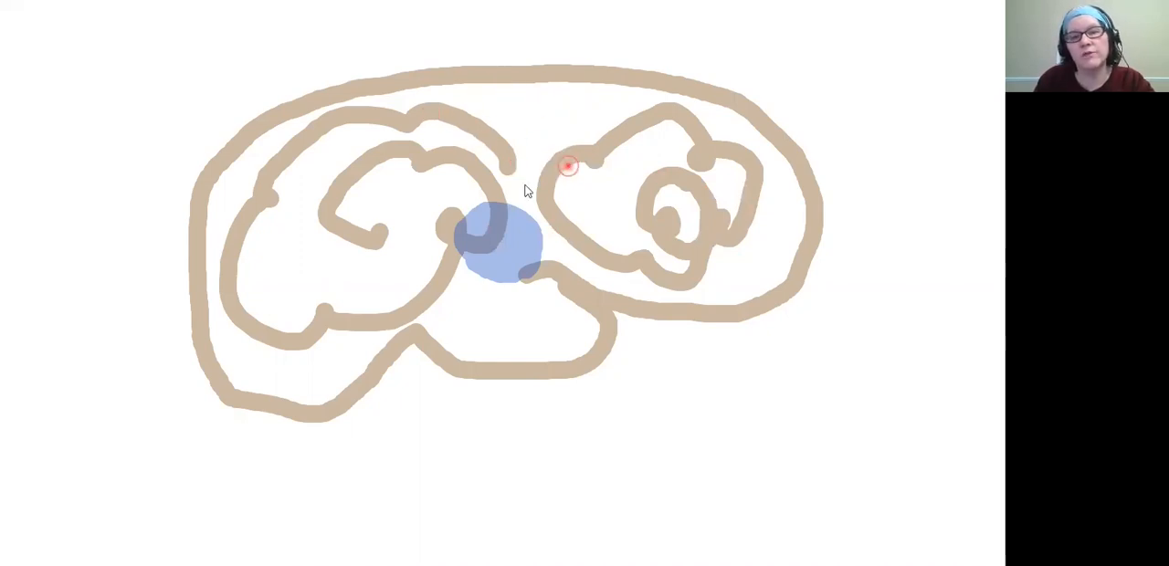
mouse_move(553, 119)
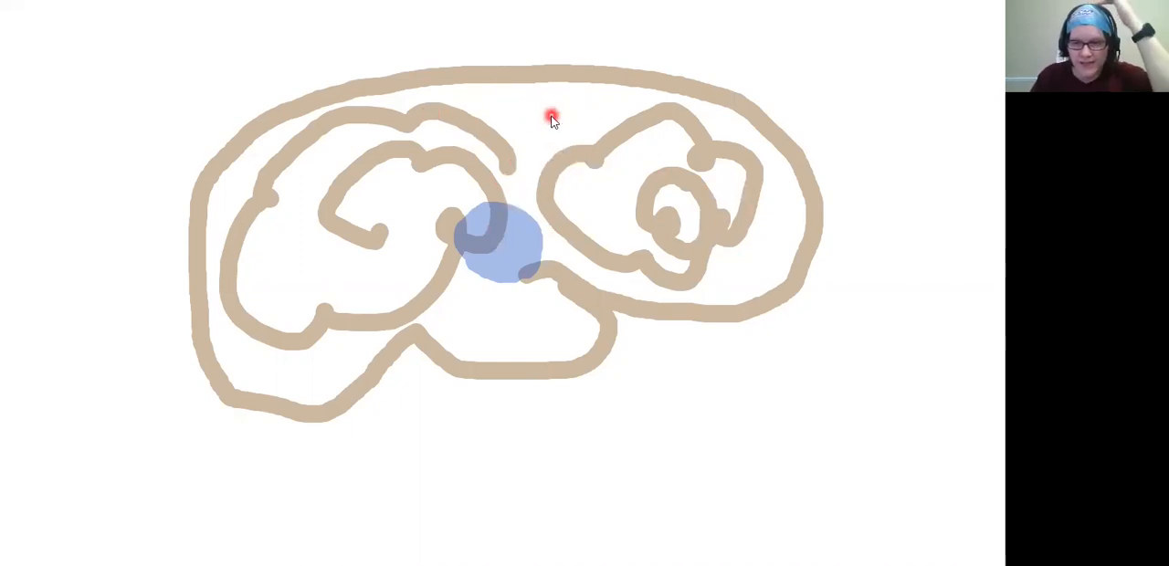
mouse_move(233, 222)
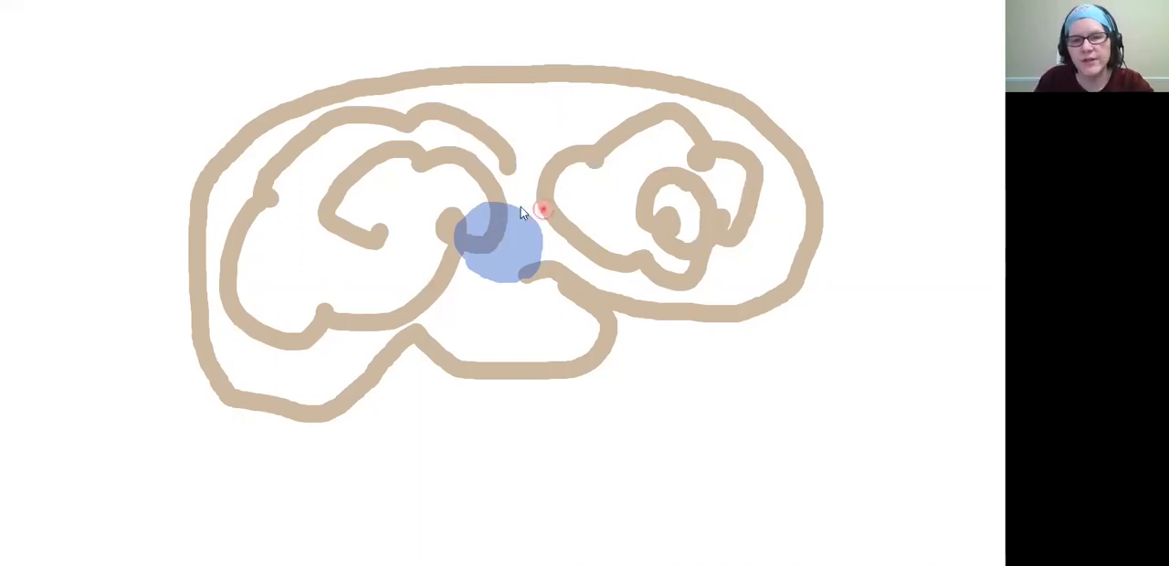
mouse_move(518, 350)
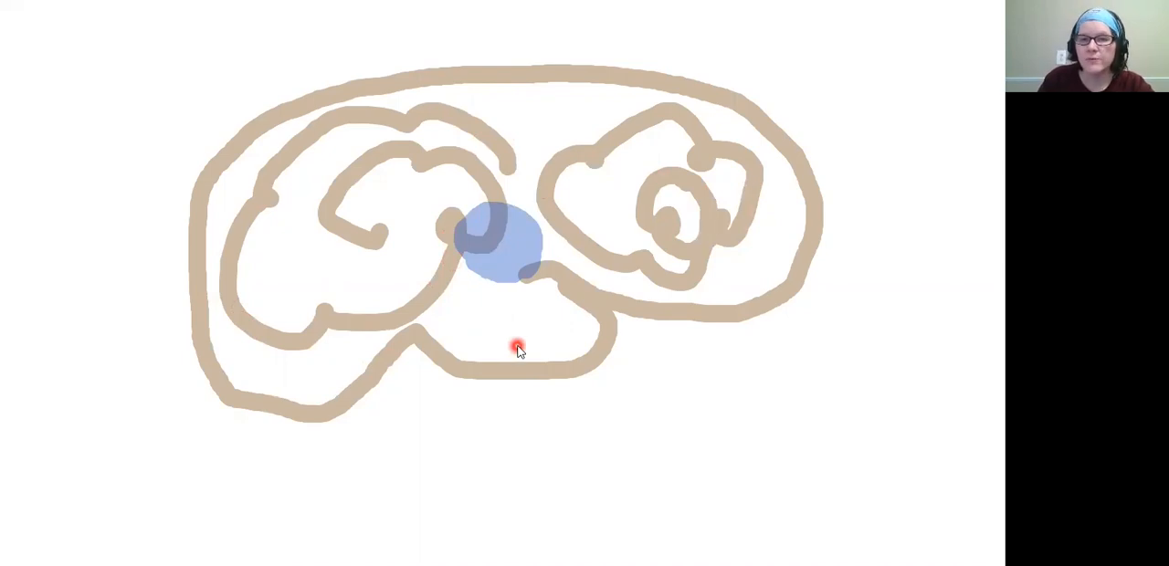
mouse_move(529, 277)
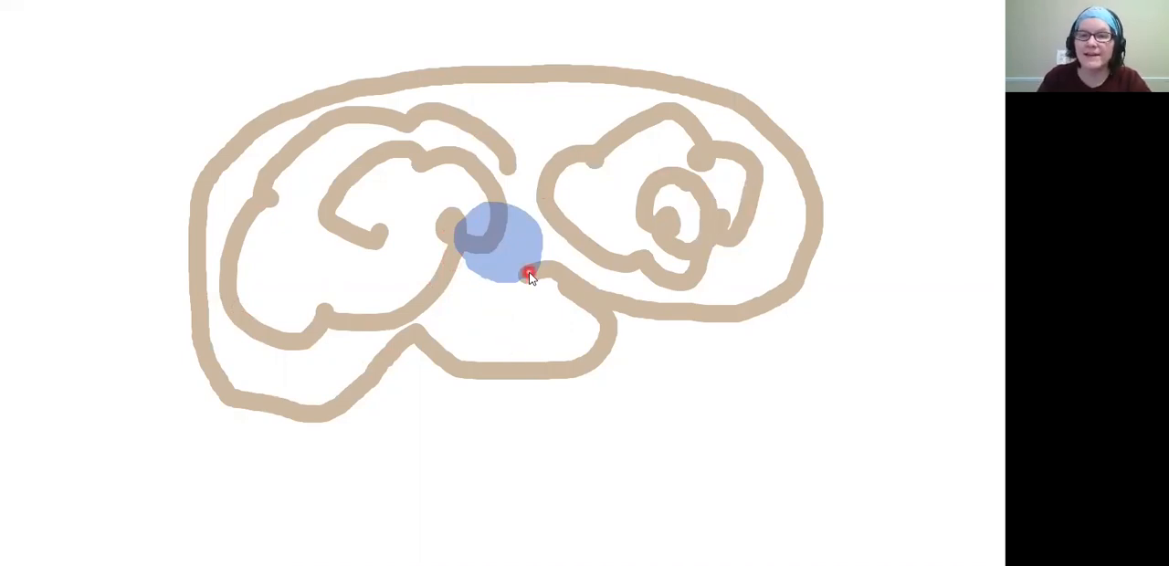
mouse_move(625, 131)
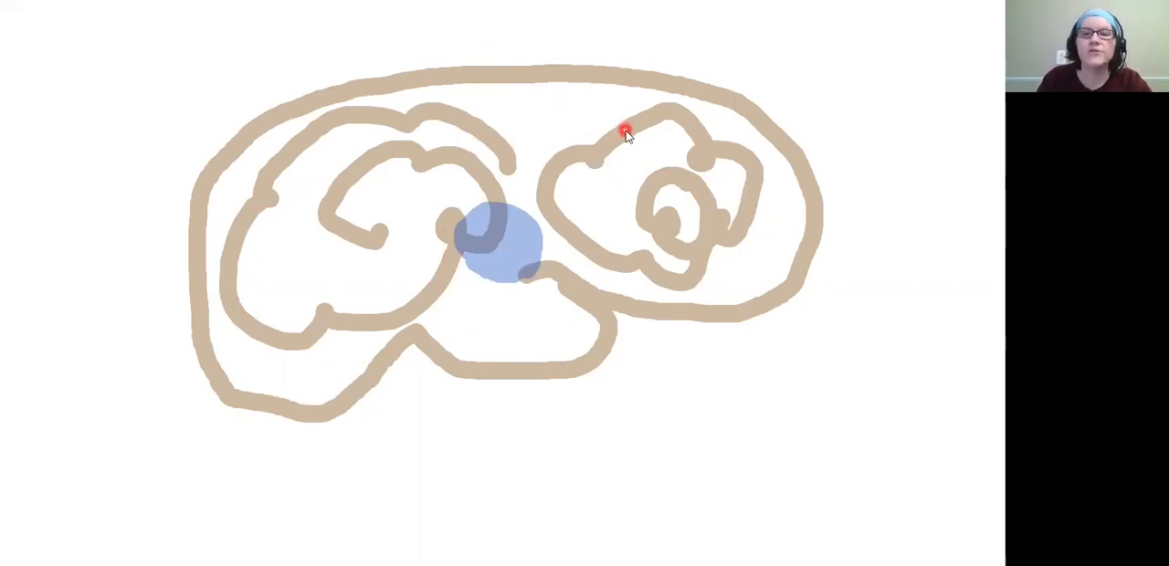
mouse_move(562, 110)
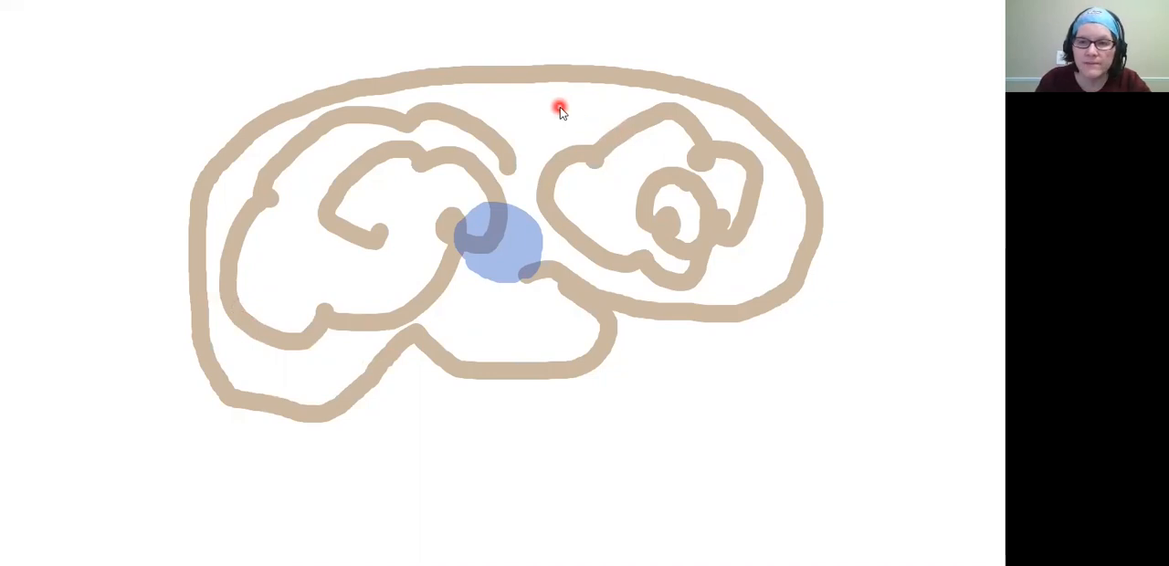